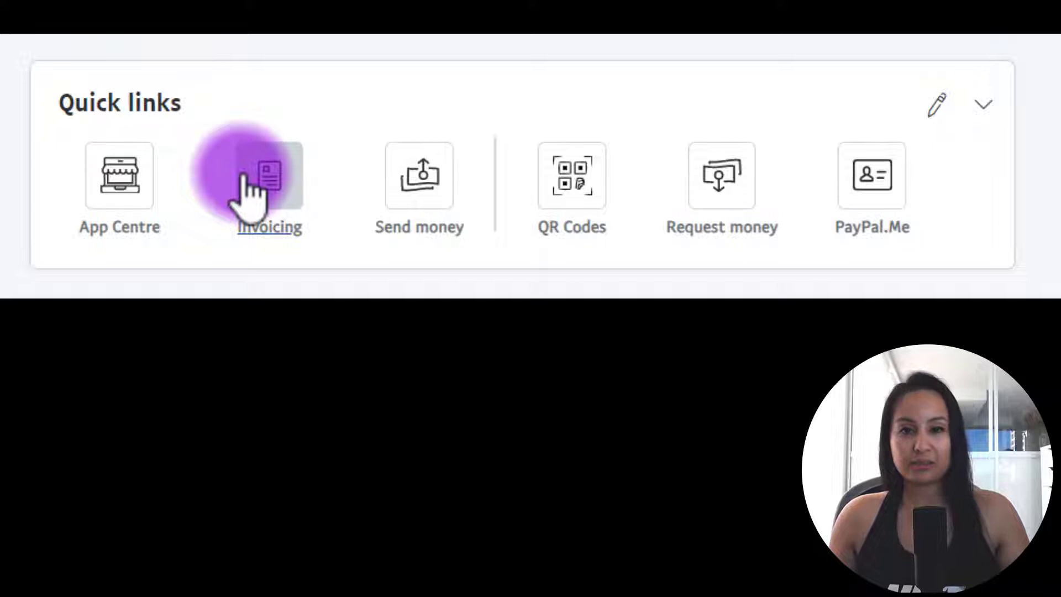
mouse_move(300, 54)
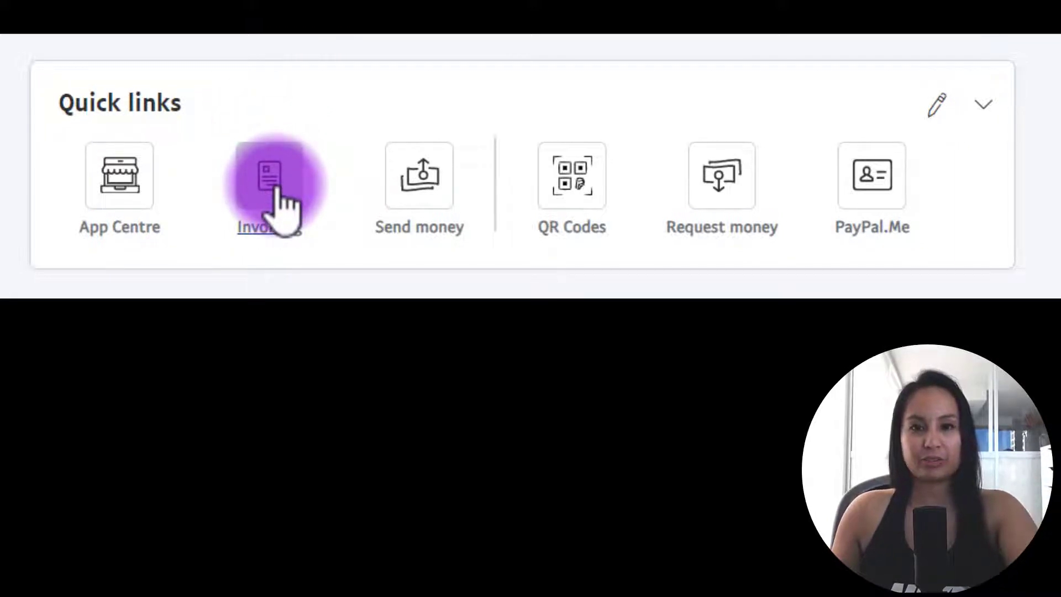
- Go to Invoicing from Quick links and reveal the other create-invoice options (recurring, estimate, batch)
left_click(269, 185)
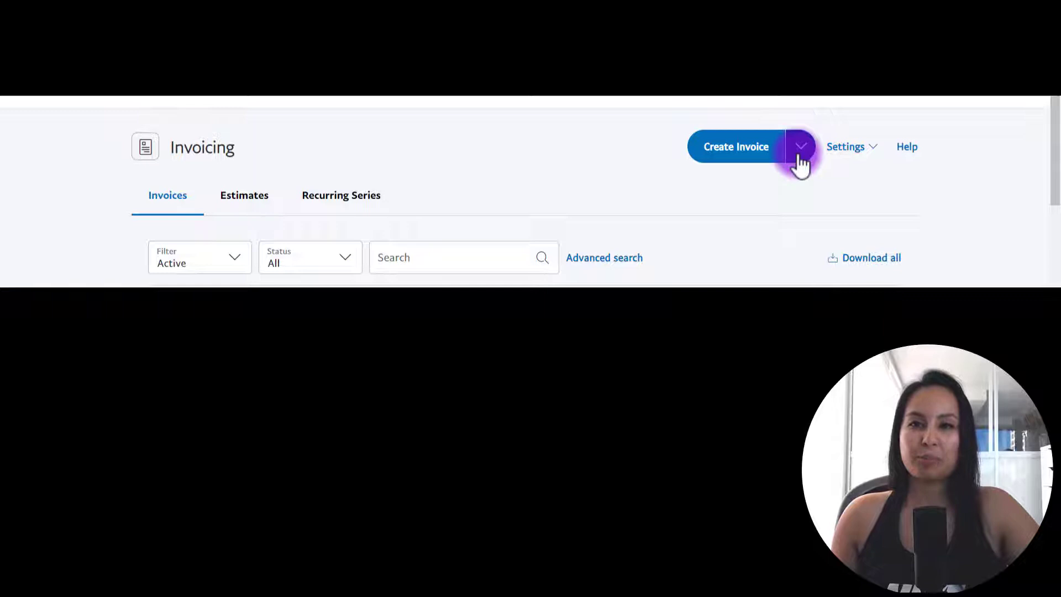
left_click(801, 146)
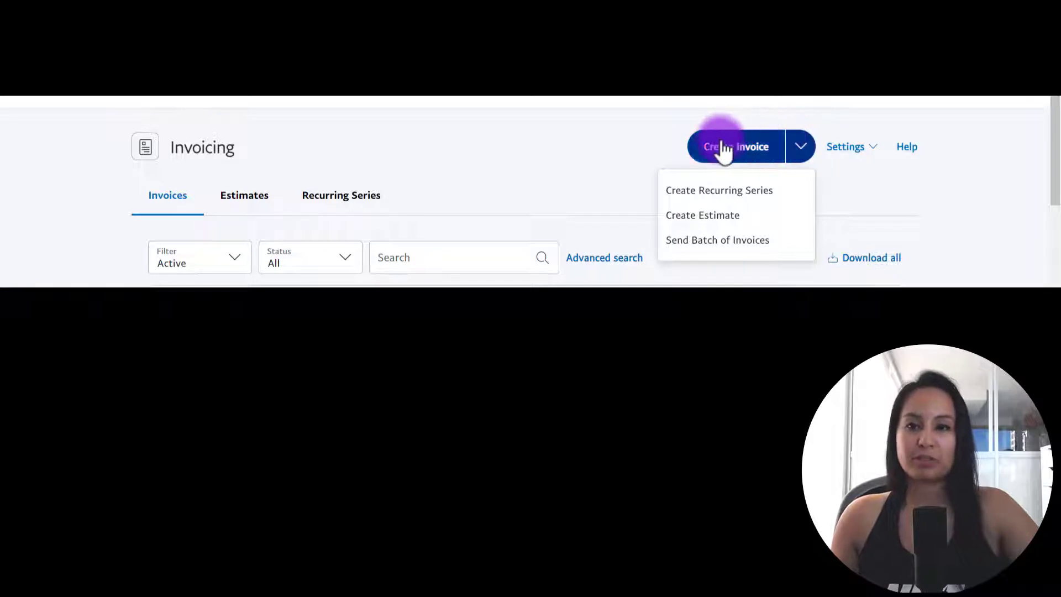
- Start a new blank invoice numbered 0547
left_click(735, 146)
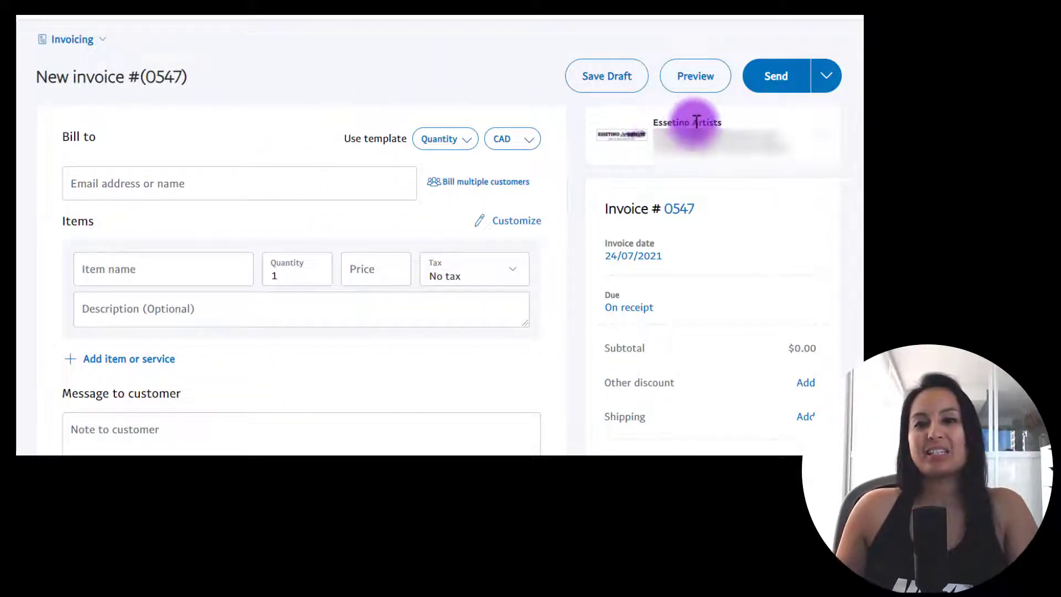
mouse_move(640, 115)
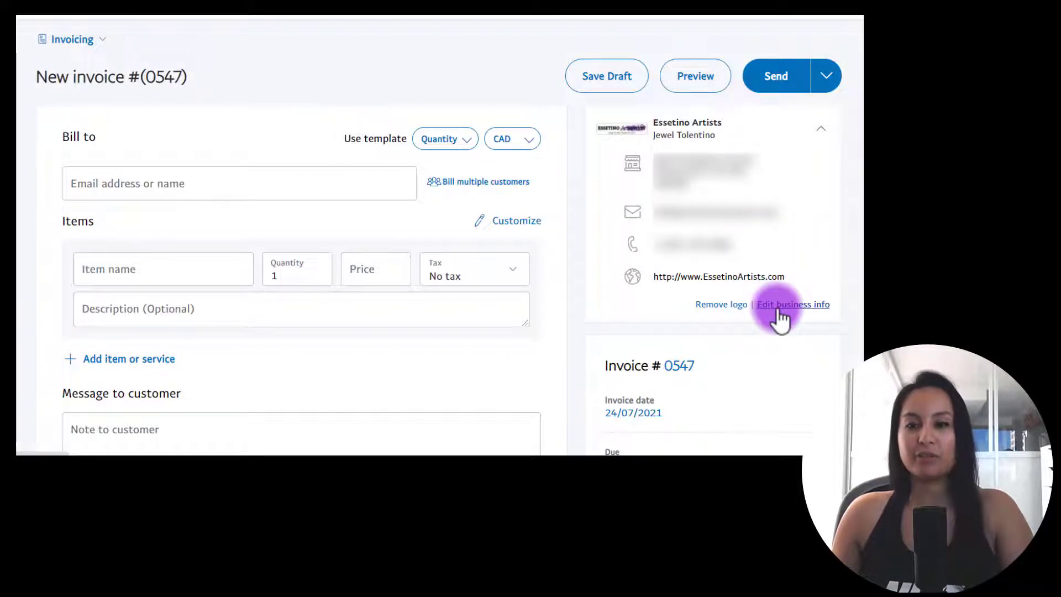
mouse_move(445, 139)
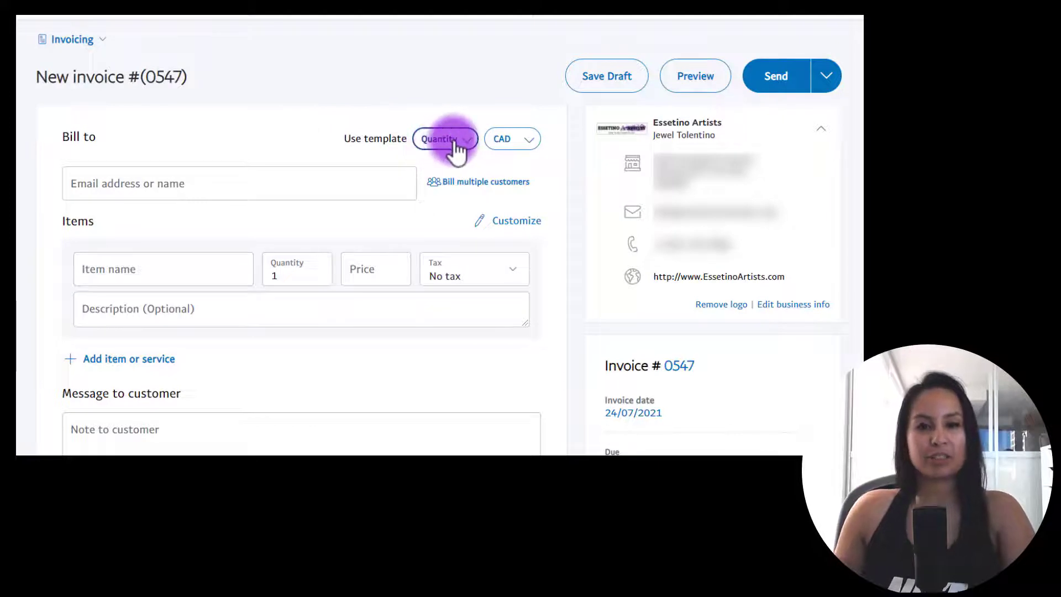
- Try the Hours template, then return the invoice to the Quantity template
left_click(445, 140)
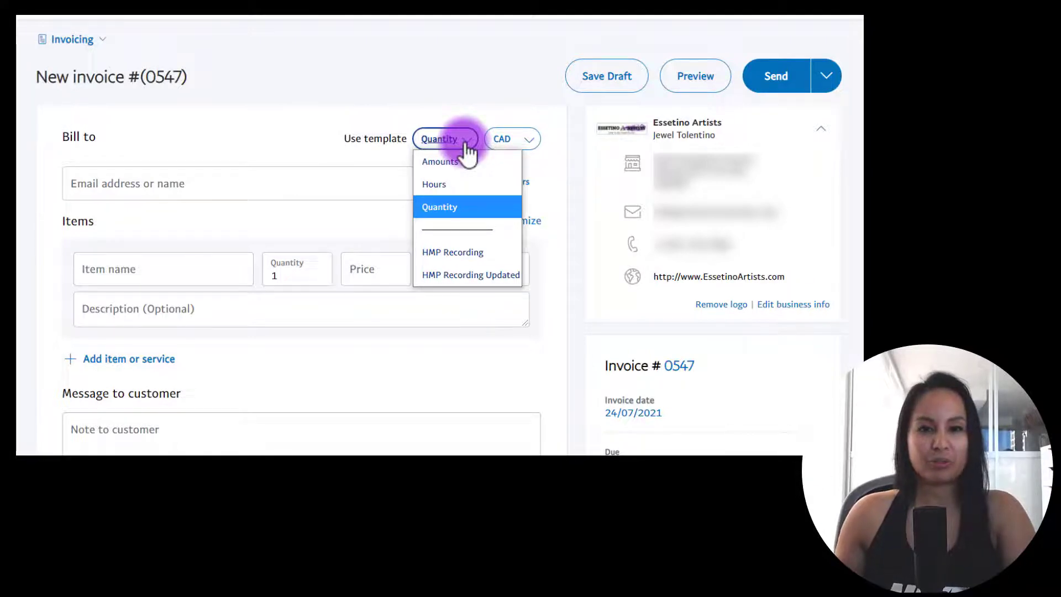
mouse_move(458, 67)
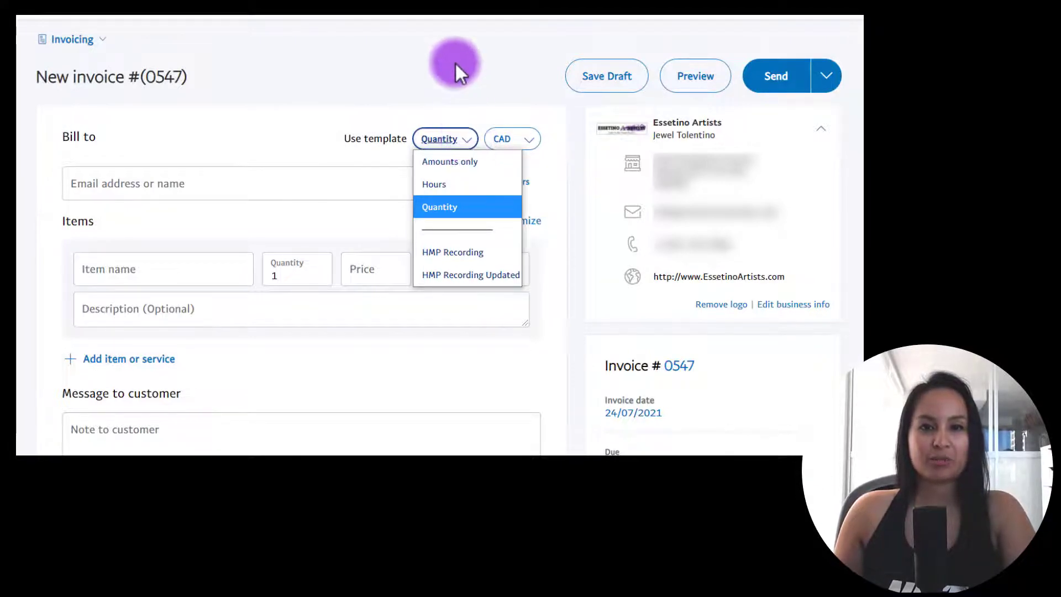
left_click(439, 207)
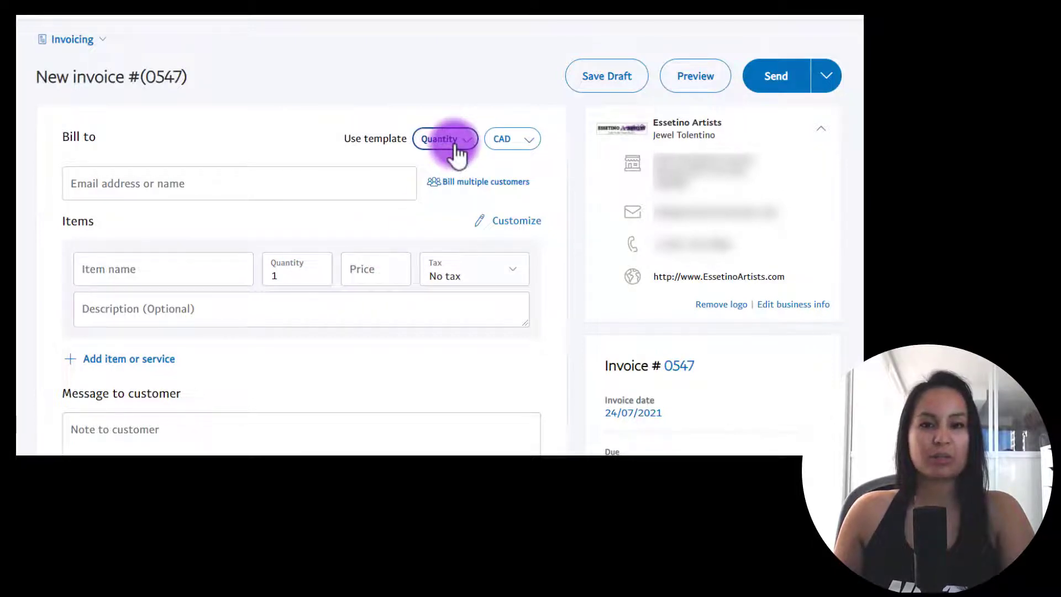
left_click(445, 139)
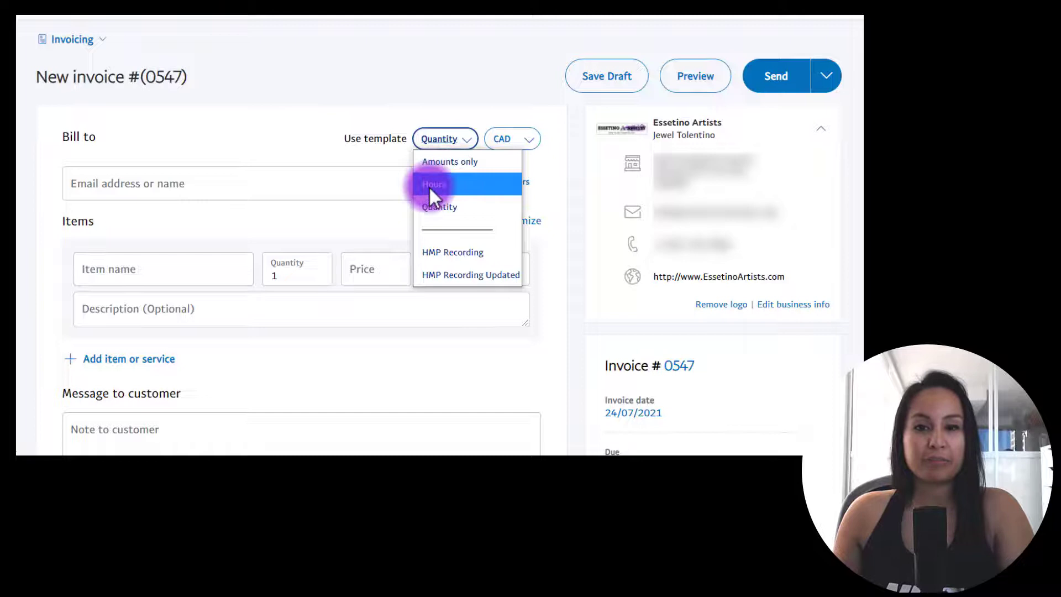
left_click(434, 184)
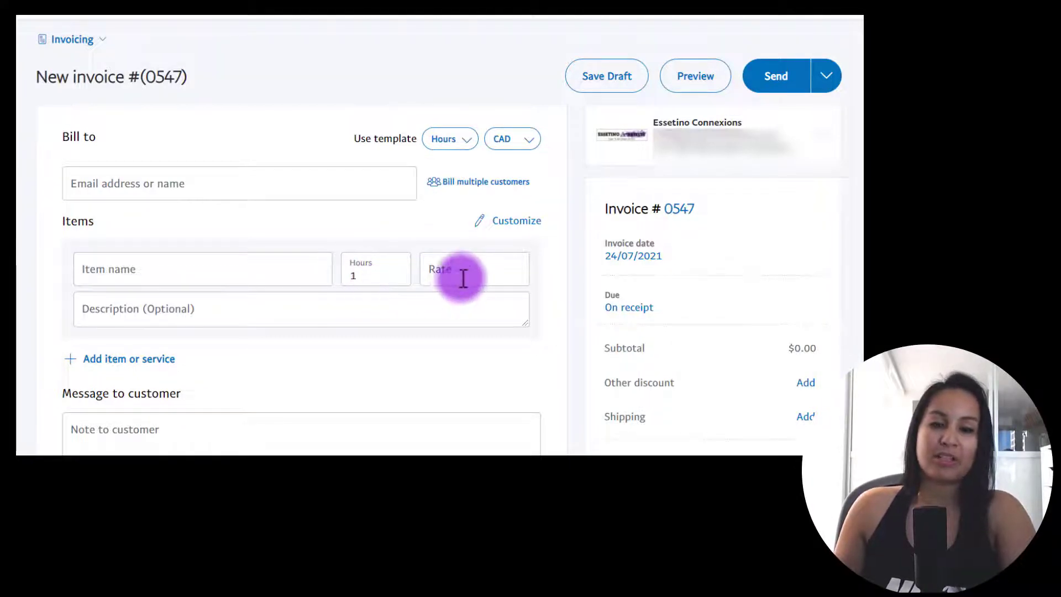
mouse_move(443, 91)
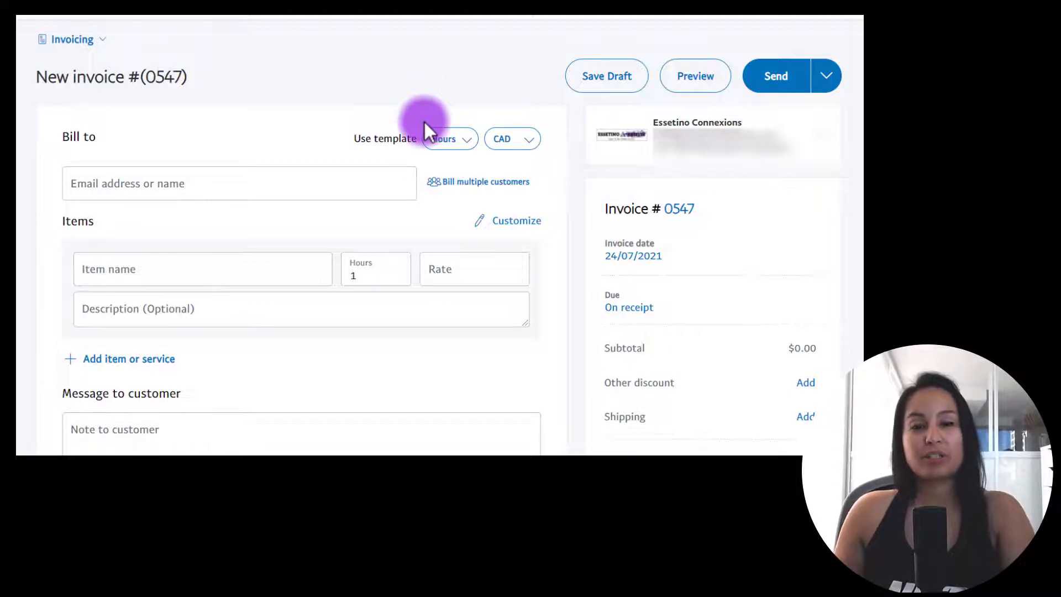
left_click(448, 139)
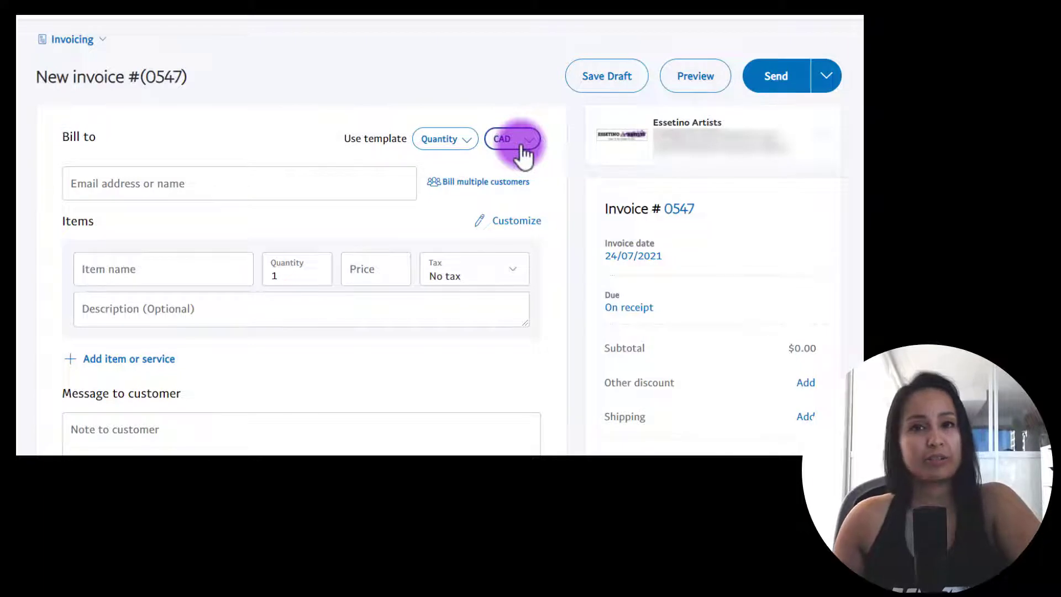
- Switch the invoice currency from CAD to USD
left_click(512, 139)
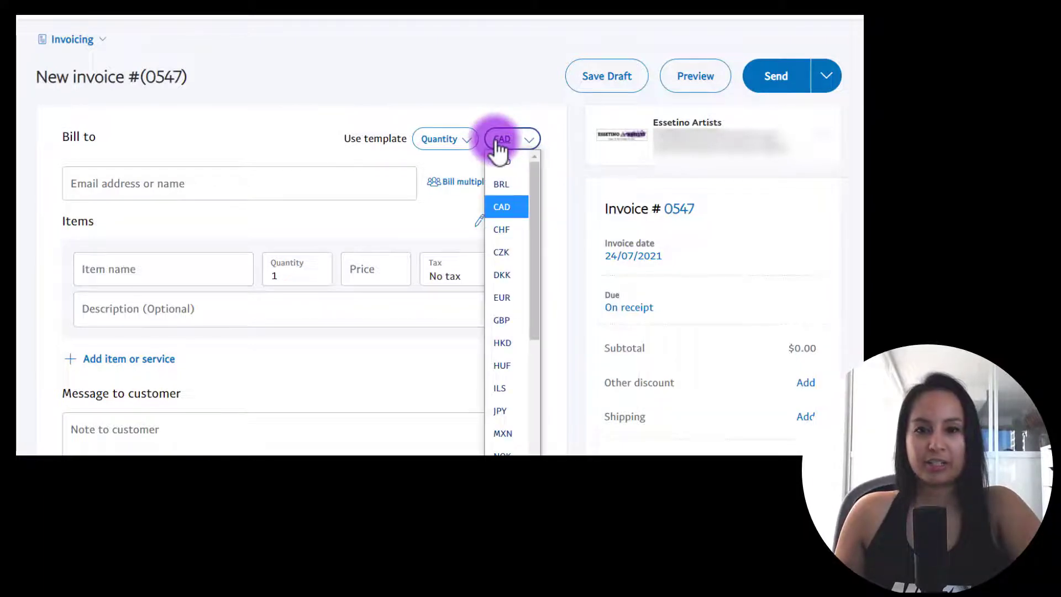
scroll("down", 3)
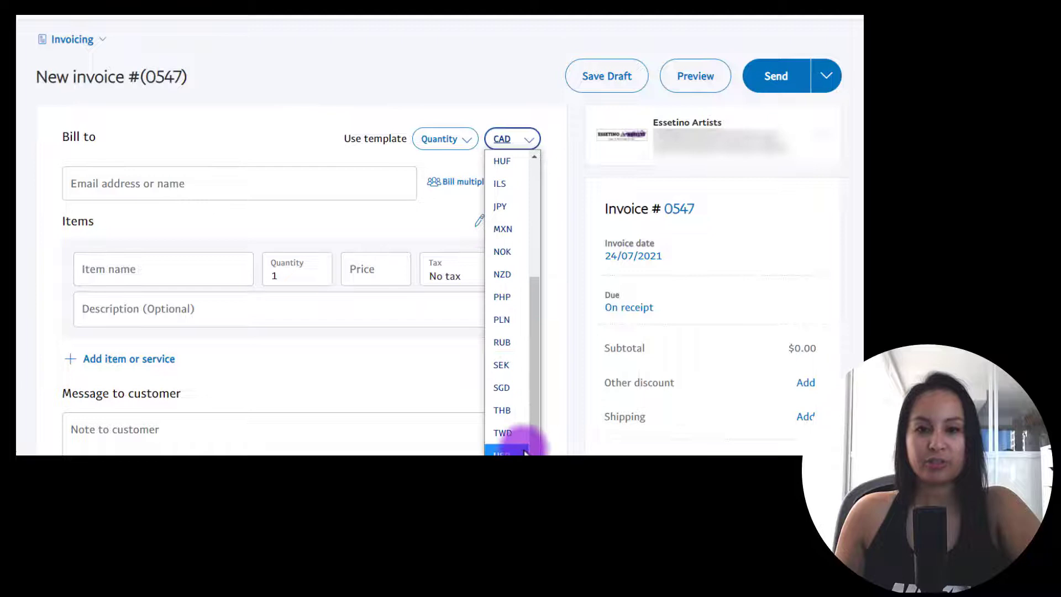
left_click(501, 453)
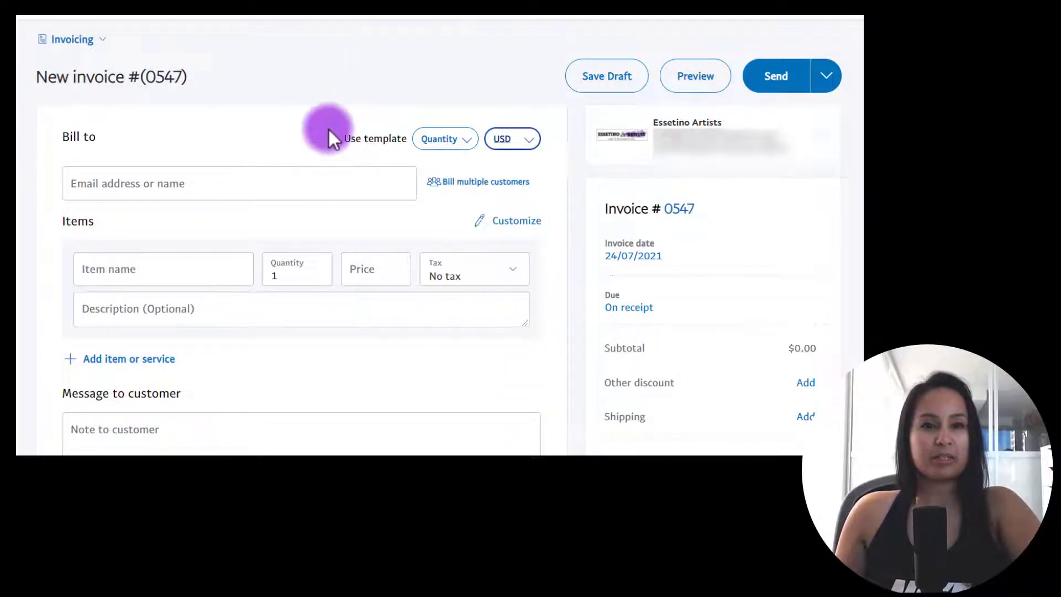
left_click(238, 184)
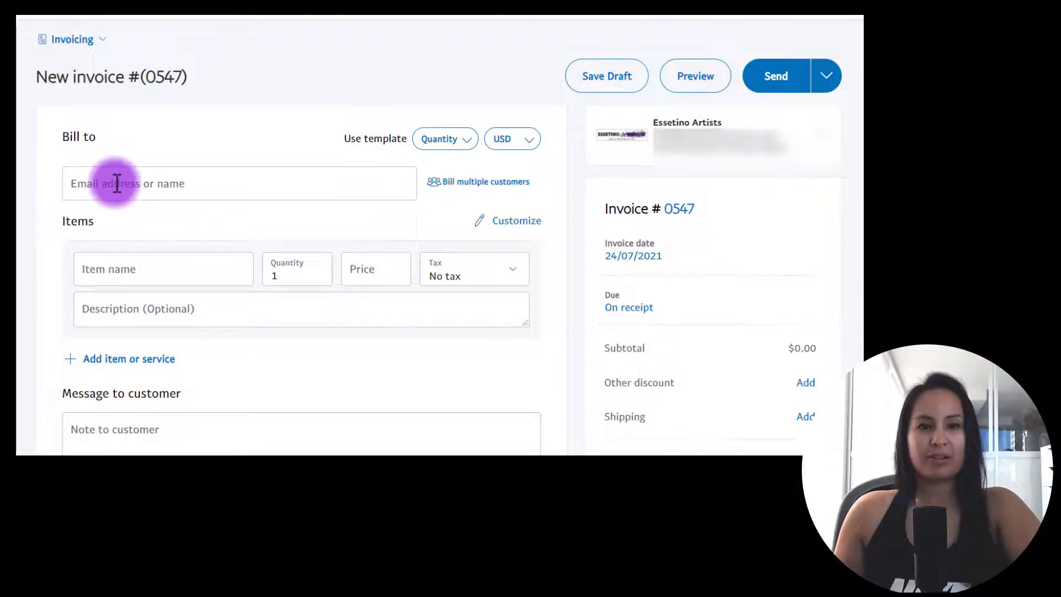
- Bill the invoice to a saved customer and add a Cc additional recipients field
left_click(238, 182)
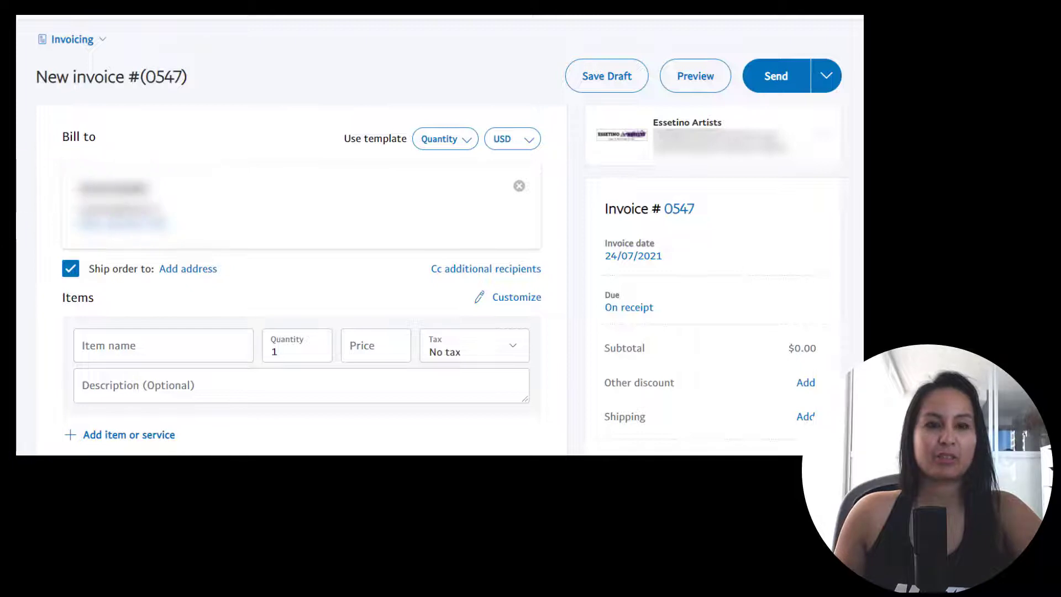
left_click(64, 195)
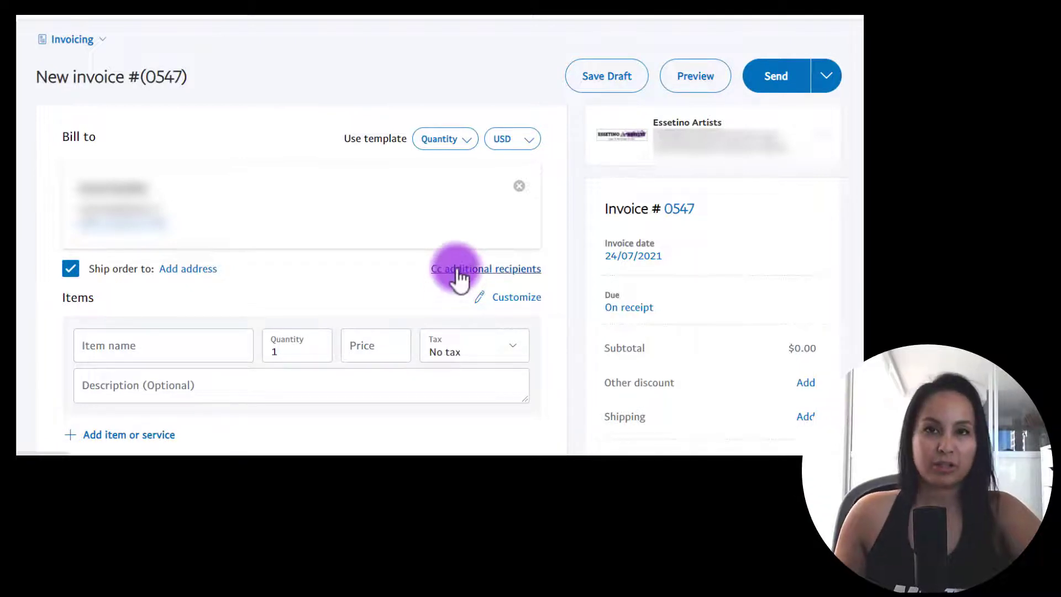
mouse_move(406, 294)
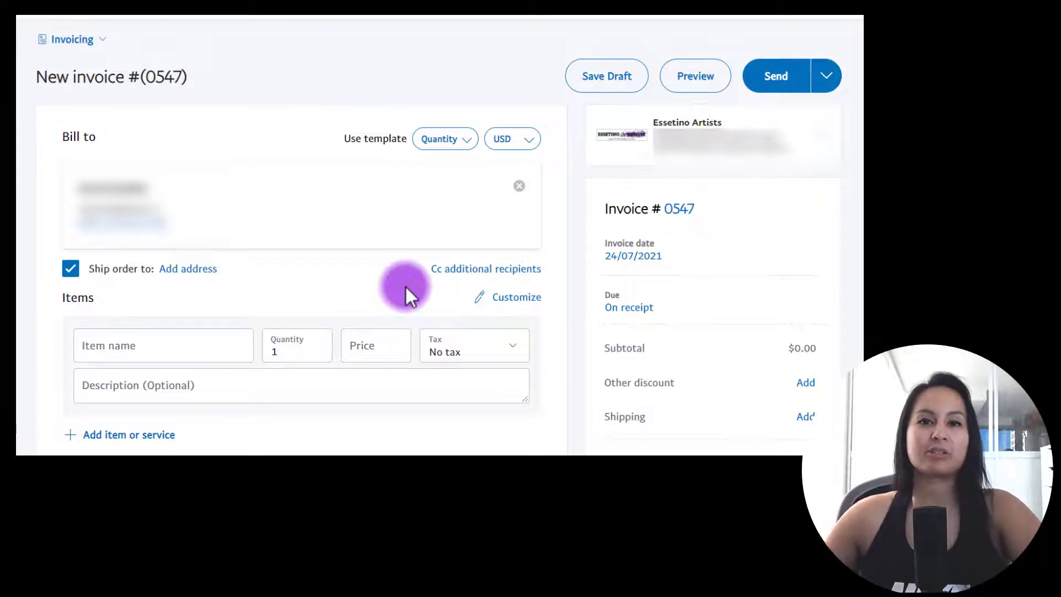
left_click(485, 268)
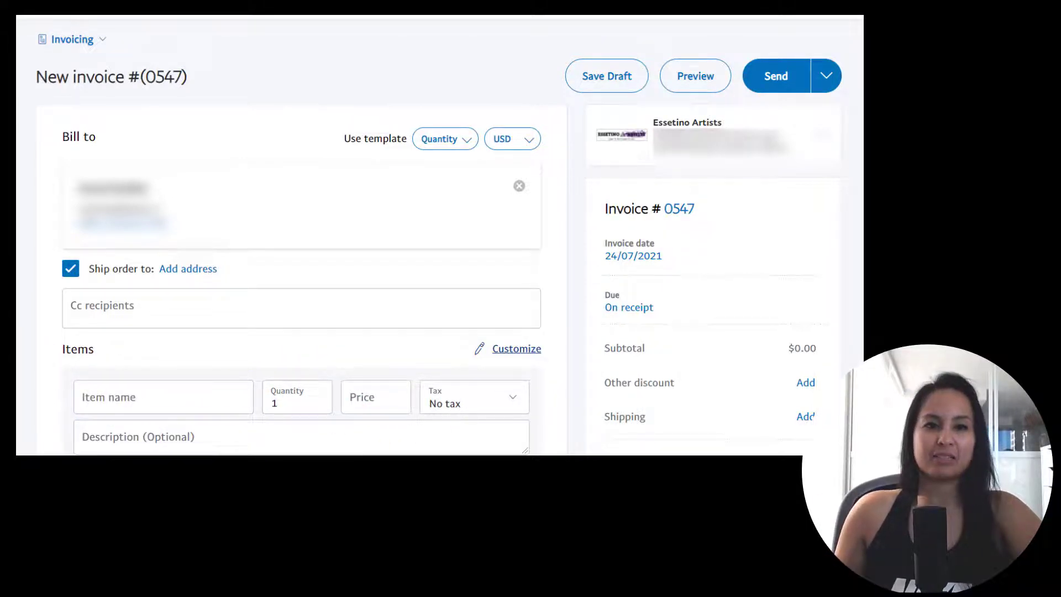
- Add line item '1-on-1 Youtube Coaching' priced at 997
scroll("down", 3)
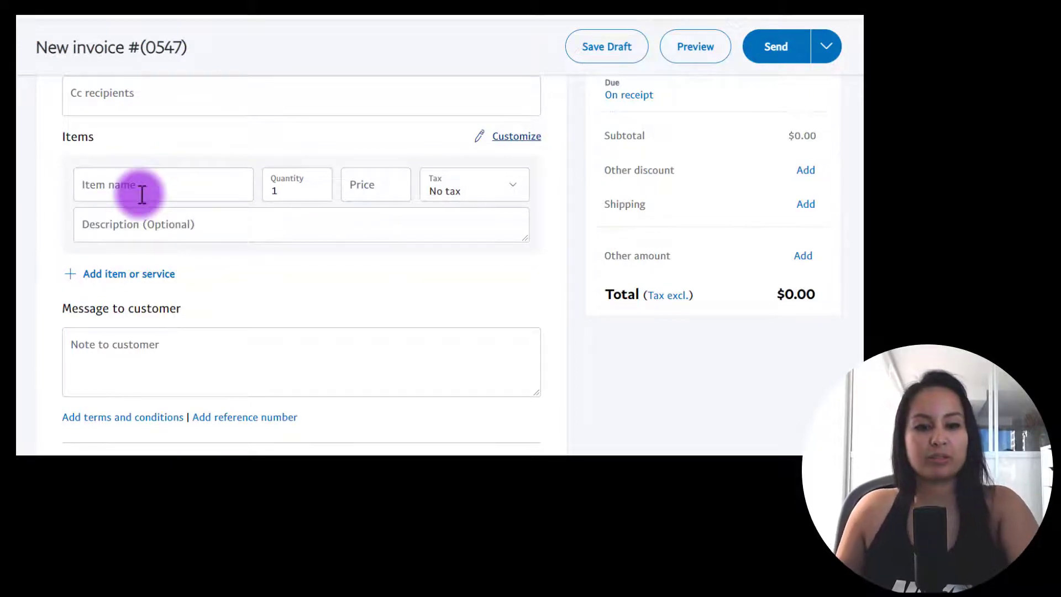
type("1-on")
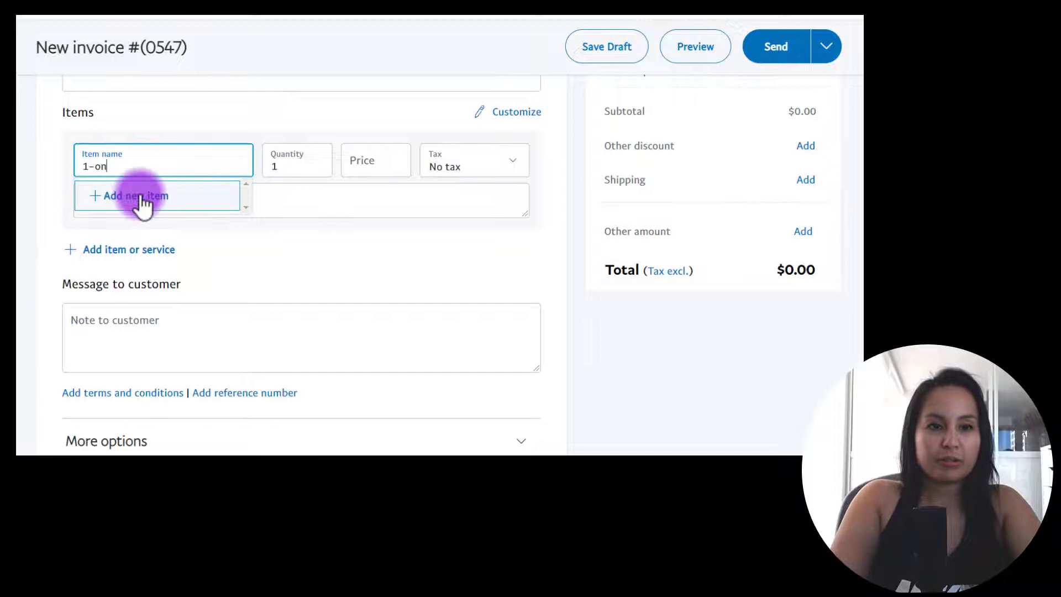
type("-1")
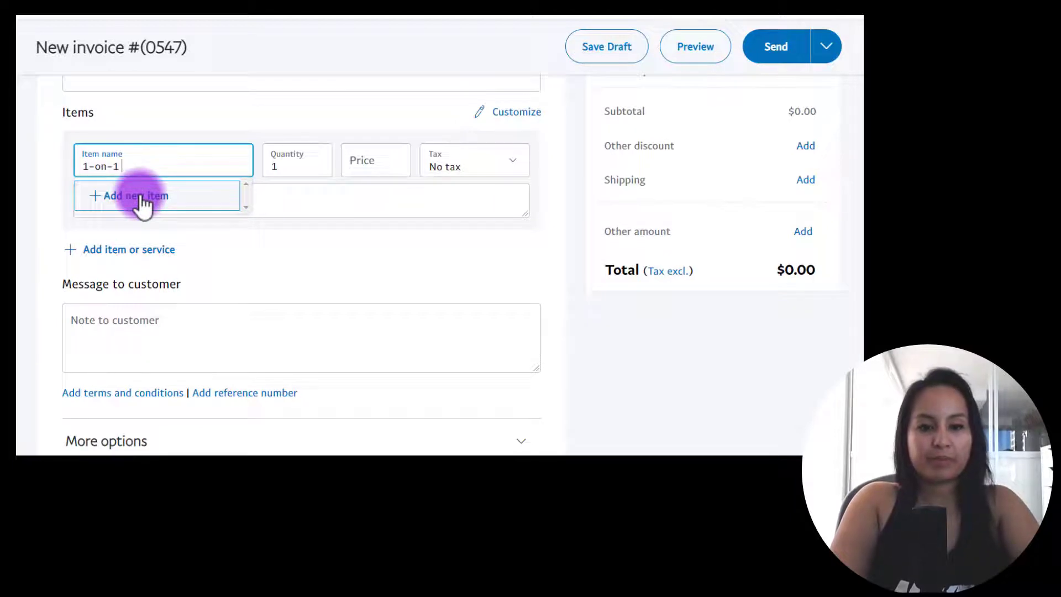
type("Youtube C")
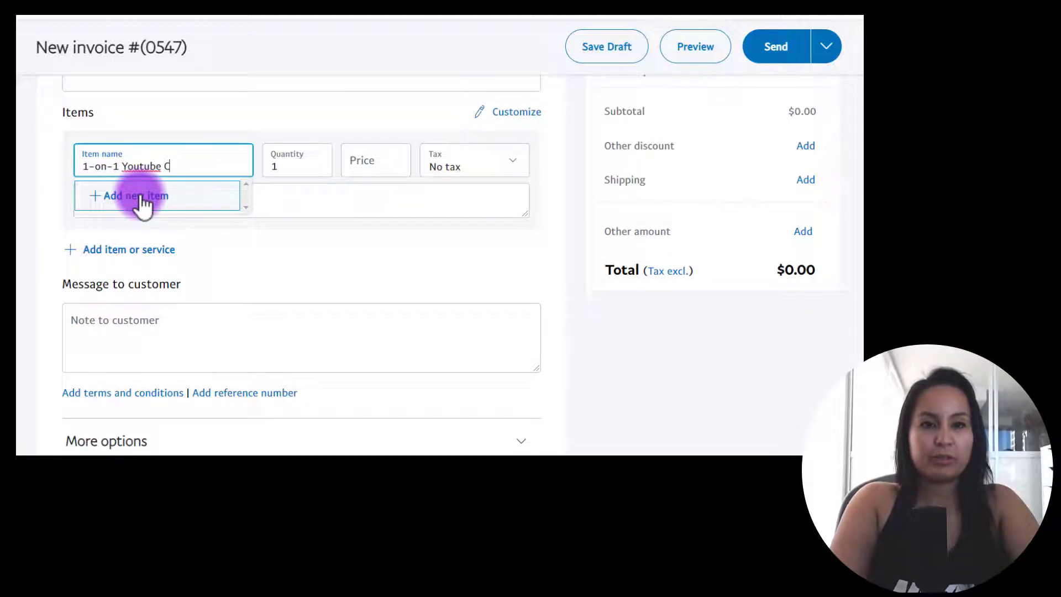
type("oaching")
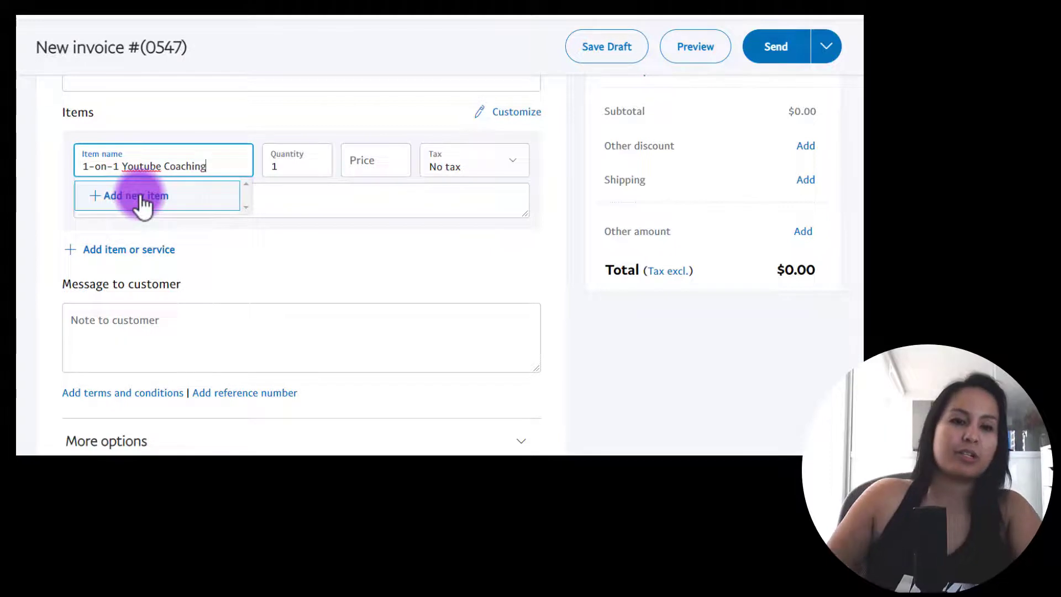
left_click(375, 159)
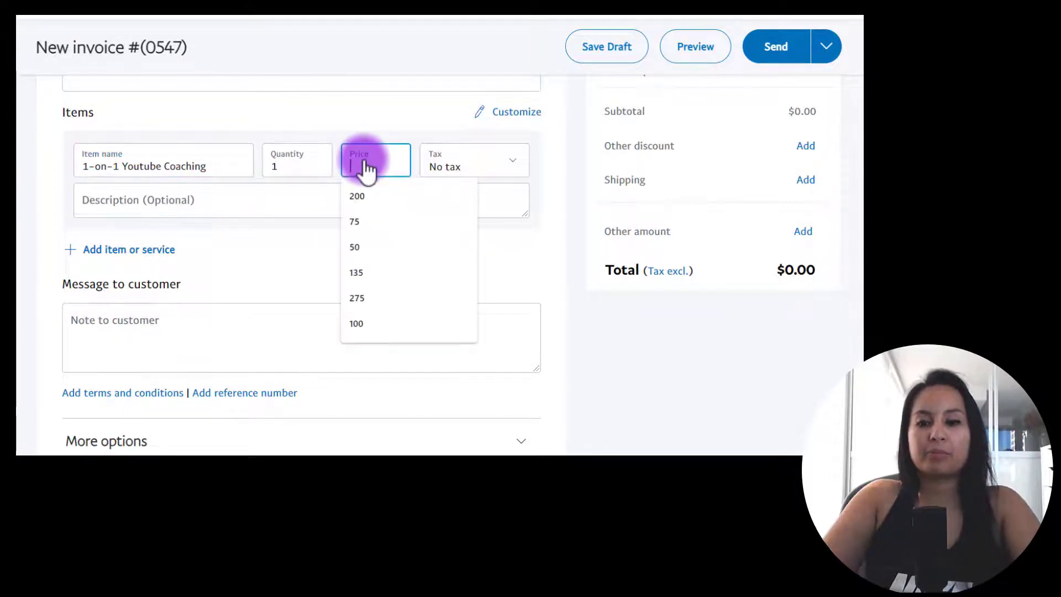
type("997")
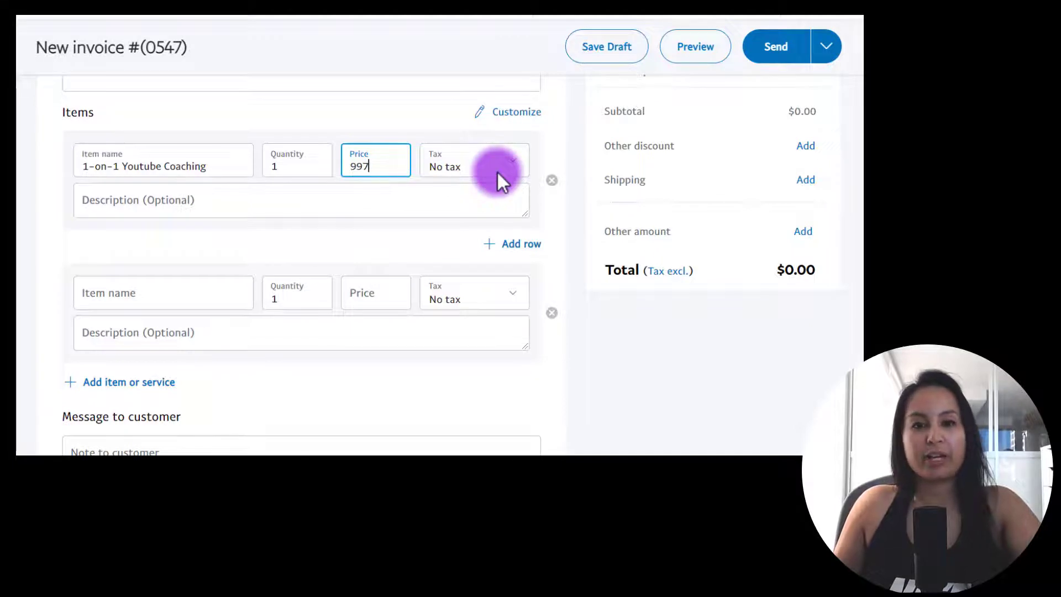
- Describe the item as '(4 x 1hr Sessions)', bringing the total to $997.00
left_click(149, 203)
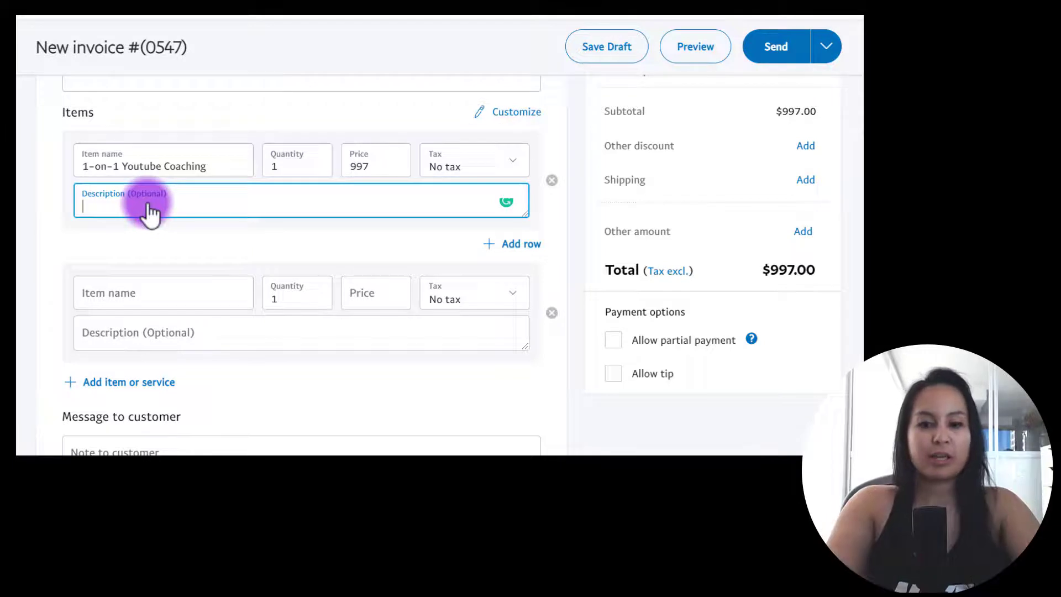
type("(4")
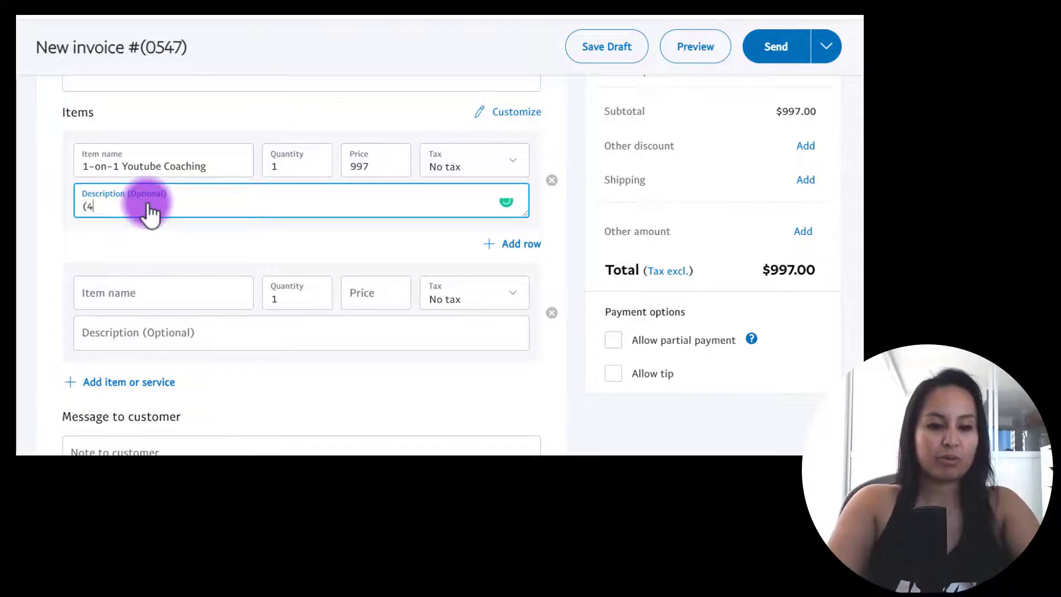
type("x 1")
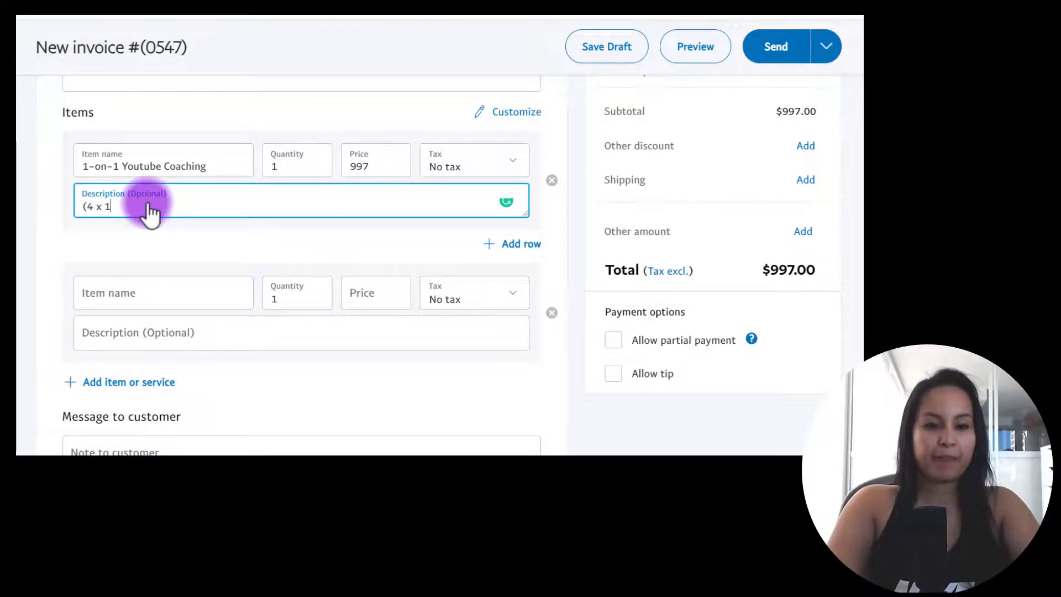
type("hr")
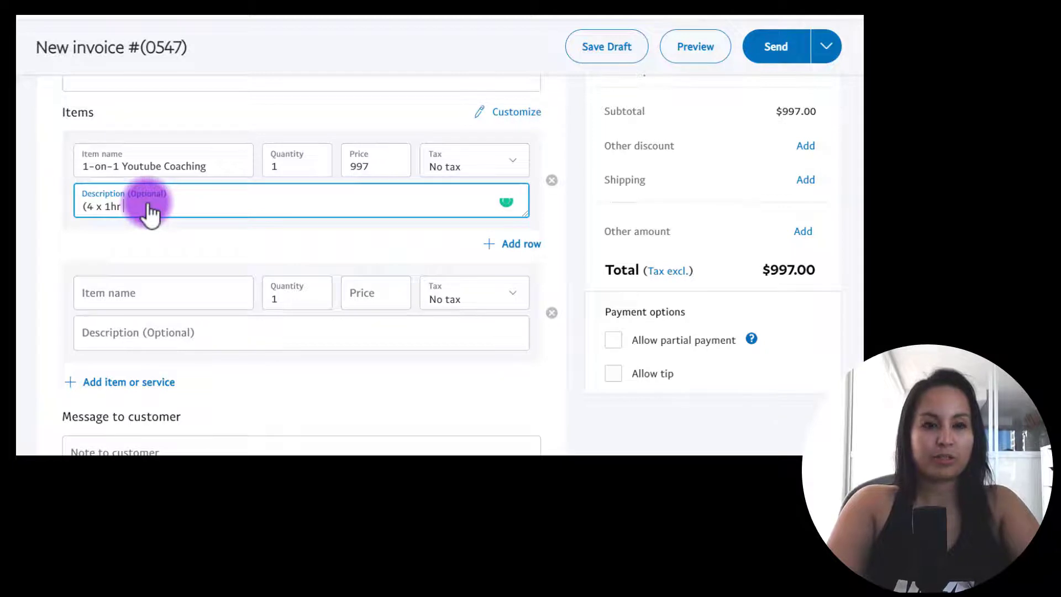
type("Sessions")
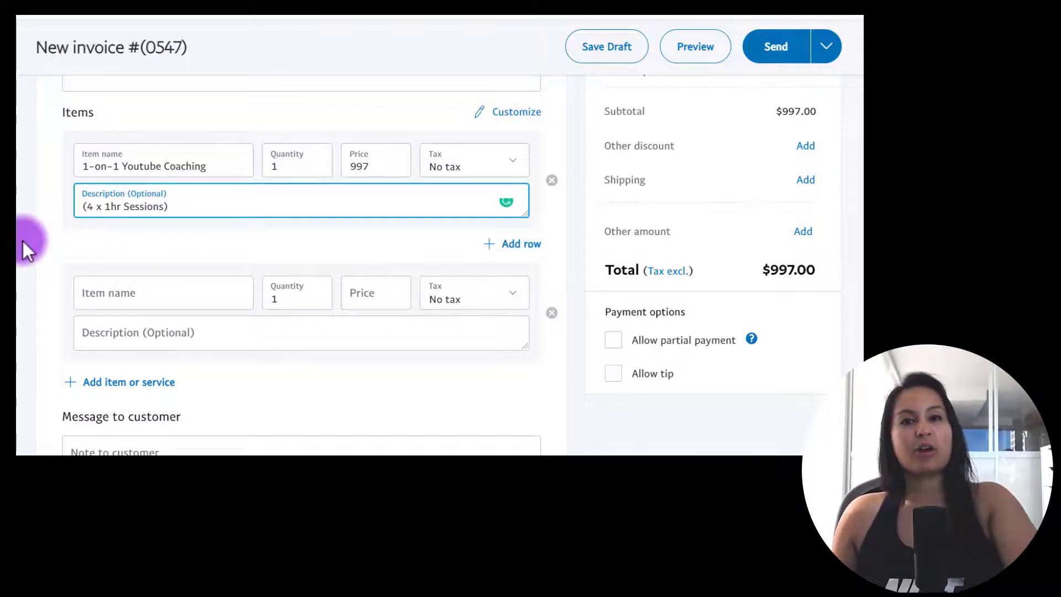
left_click(162, 292)
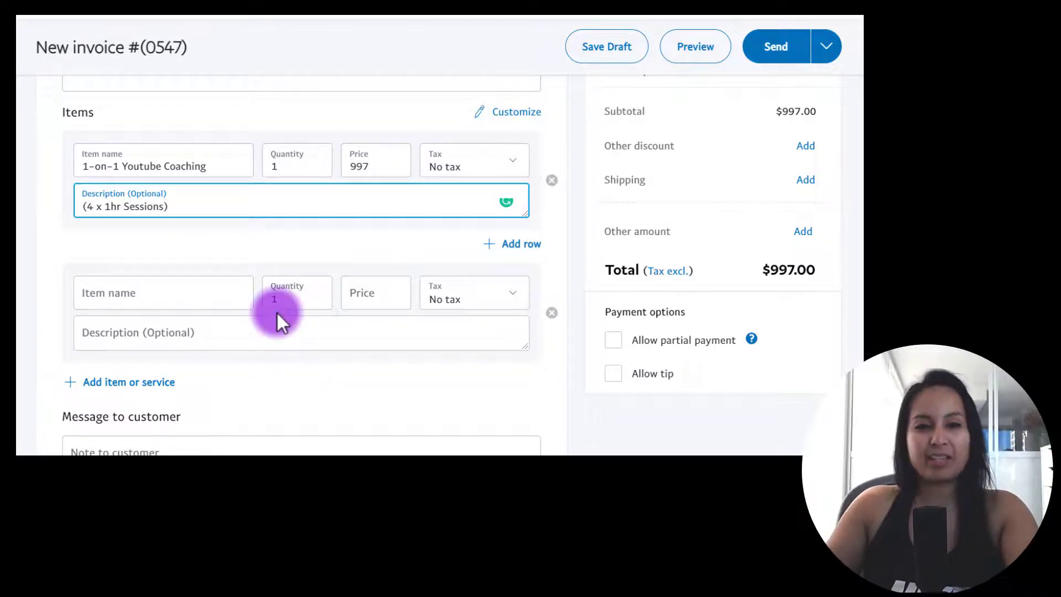
mouse_move(147, 370)
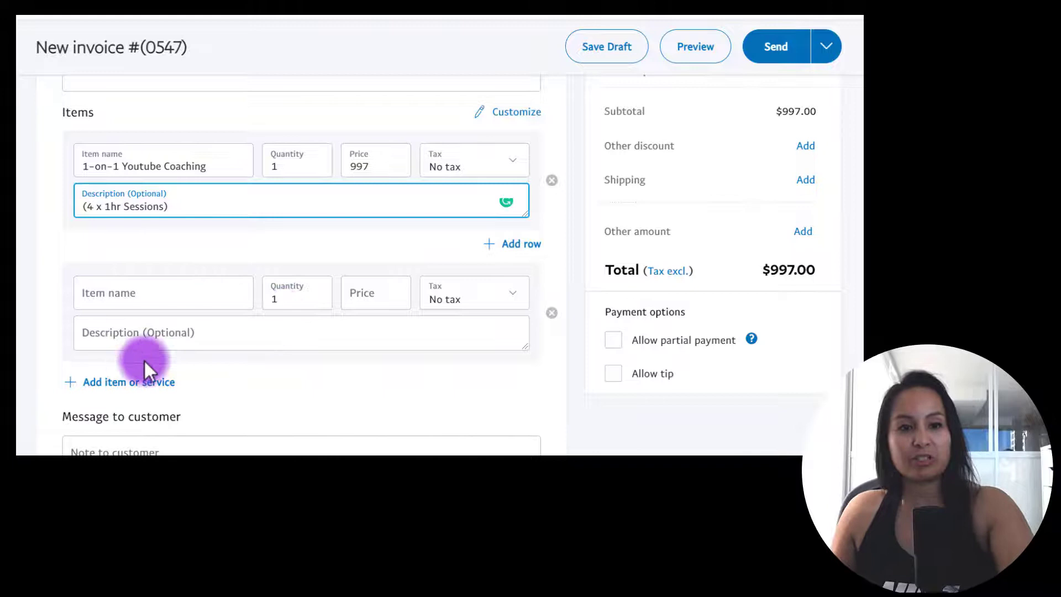
scroll("down", 3)
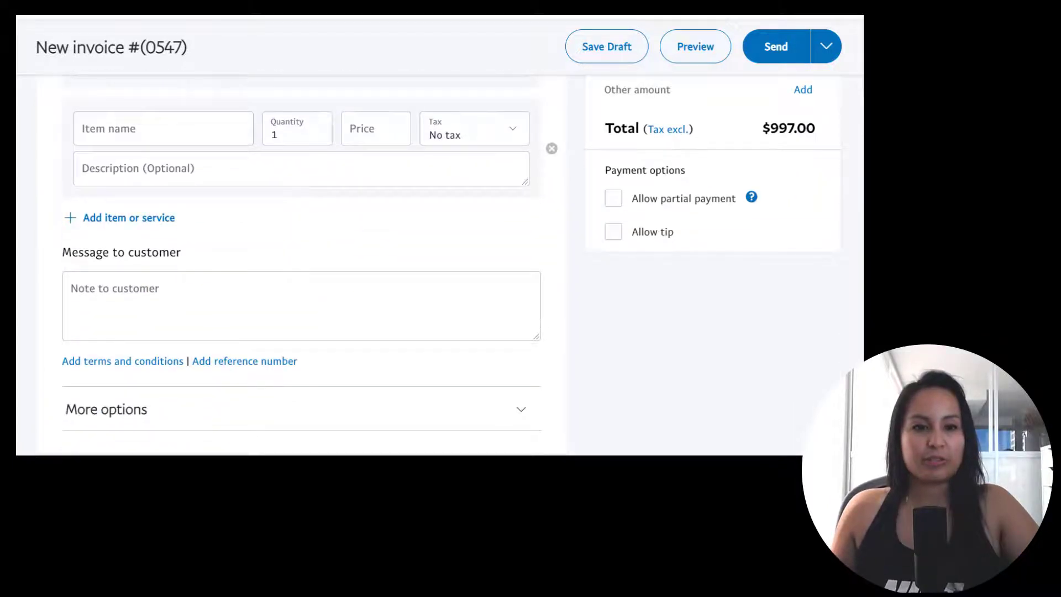
- Write a note thanking Jenny and looking forward to working with her, then reveal more options
left_click(128, 289)
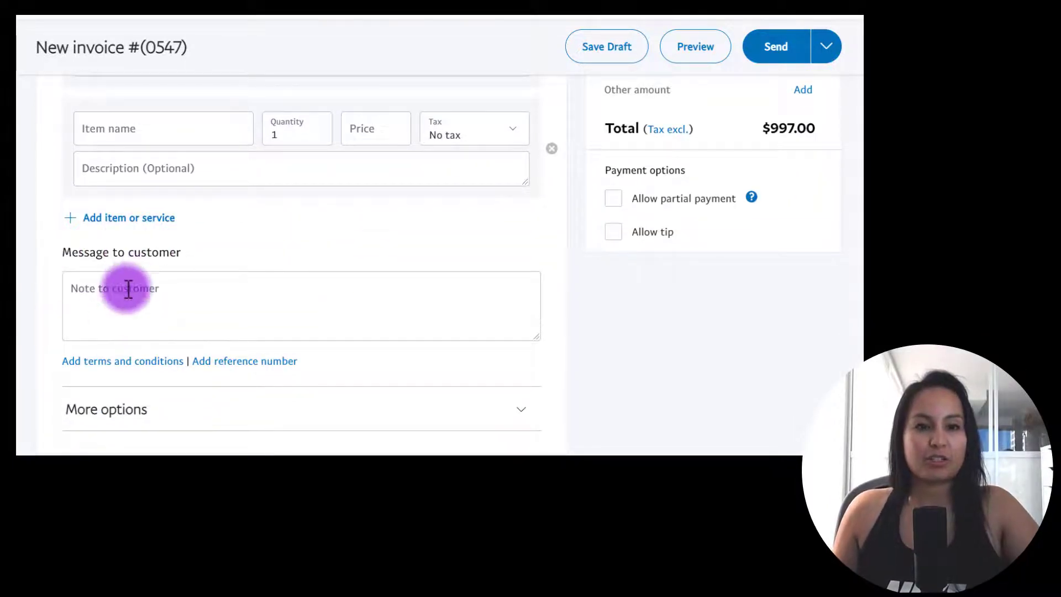
mouse_move(191, 297)
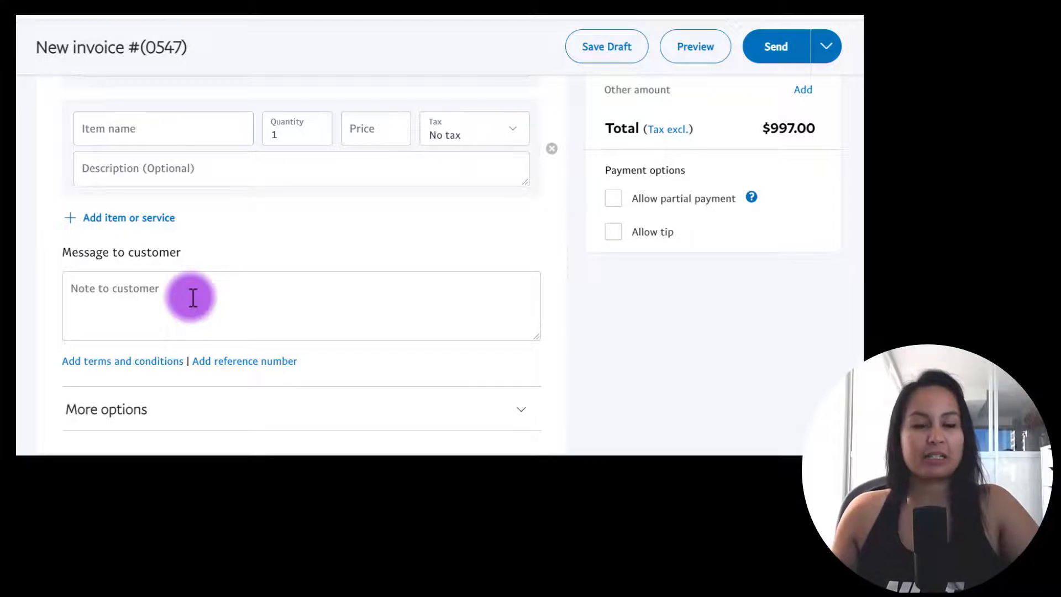
type("Thank you so muc")
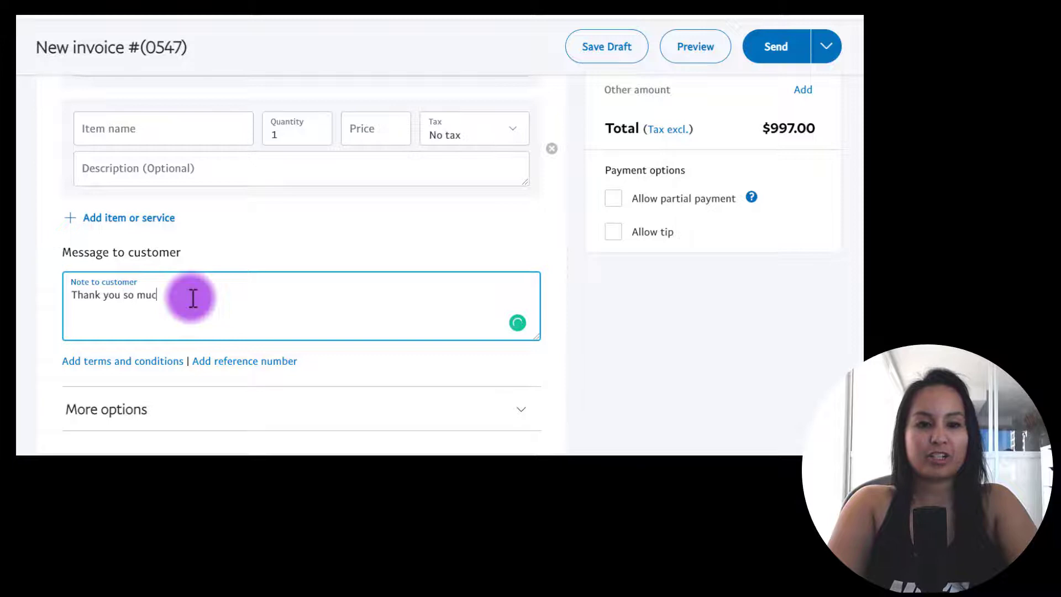
type("h Jenny")
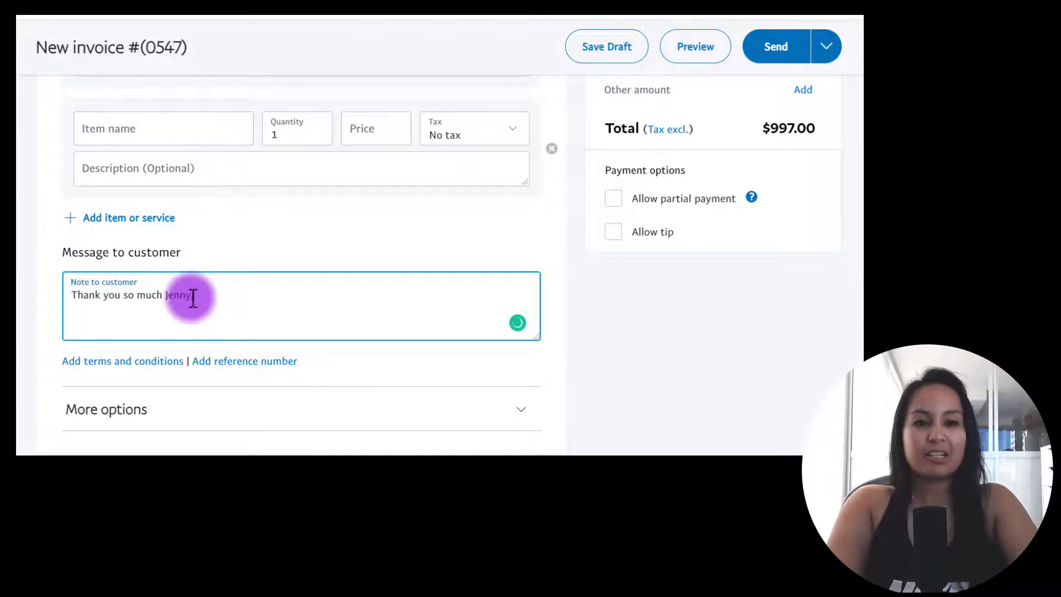
type("looking")
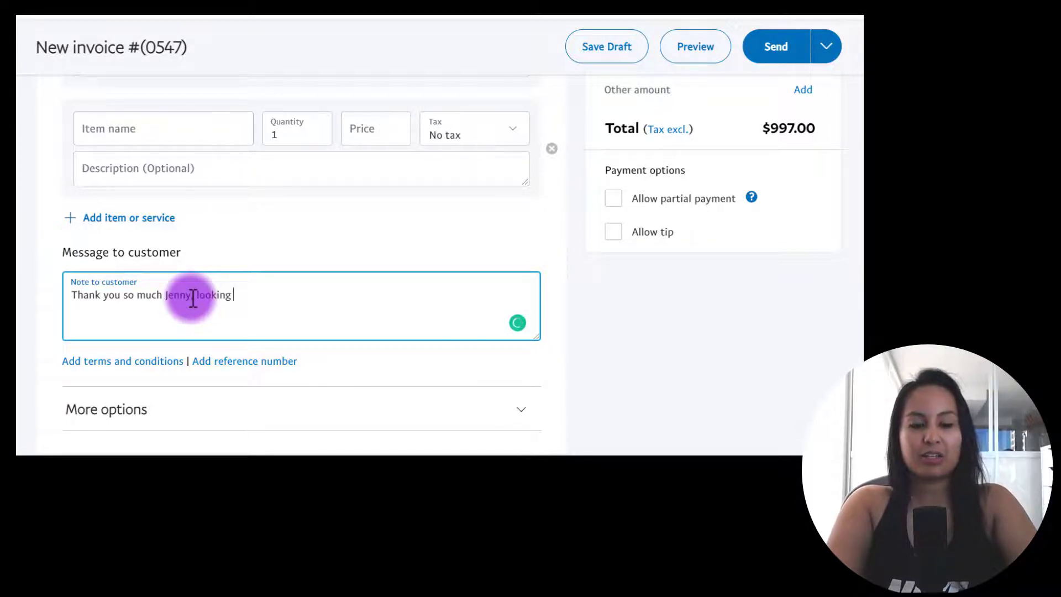
type("forward to")
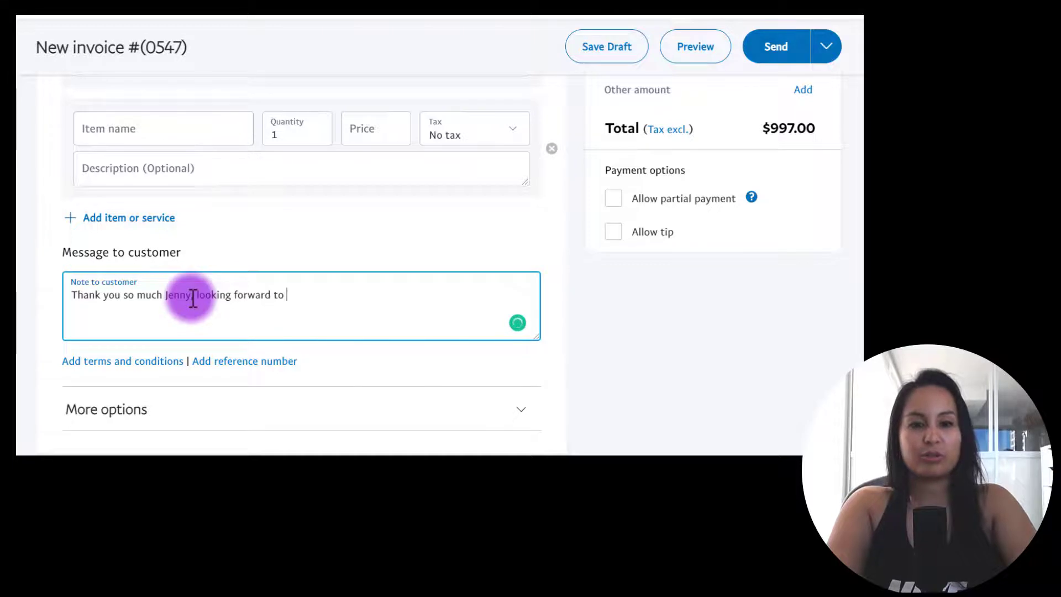
type("working with you!")
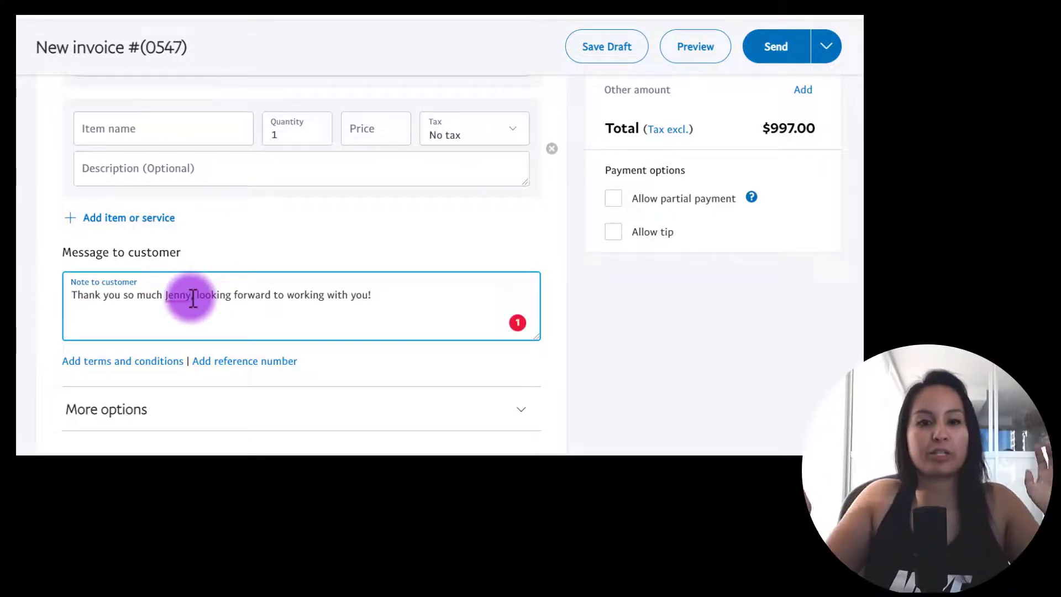
type(",")
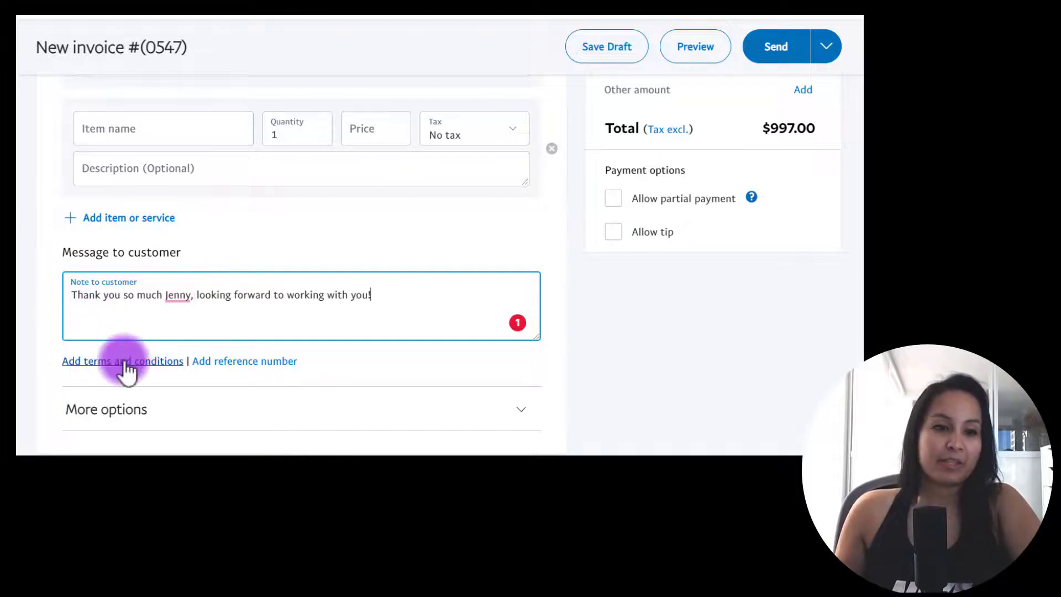
mouse_move(197, 372)
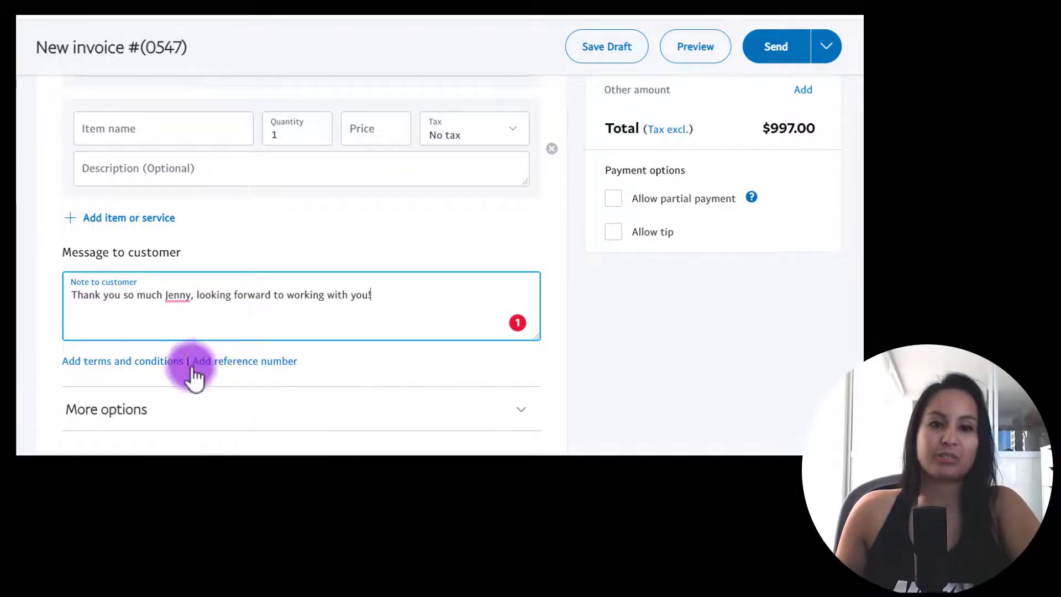
mouse_move(283, 385)
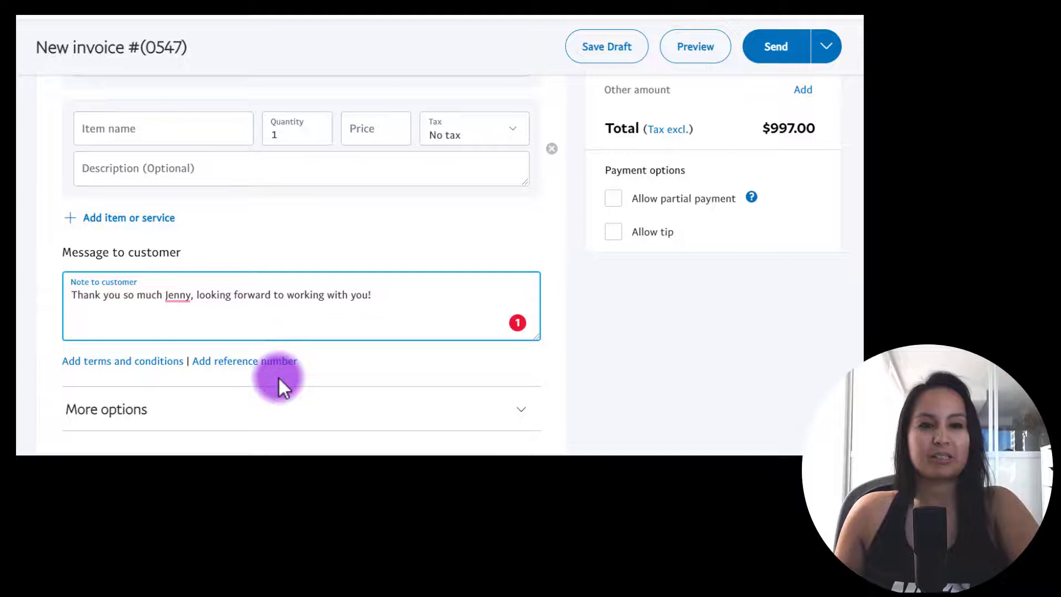
left_click(480, 409)
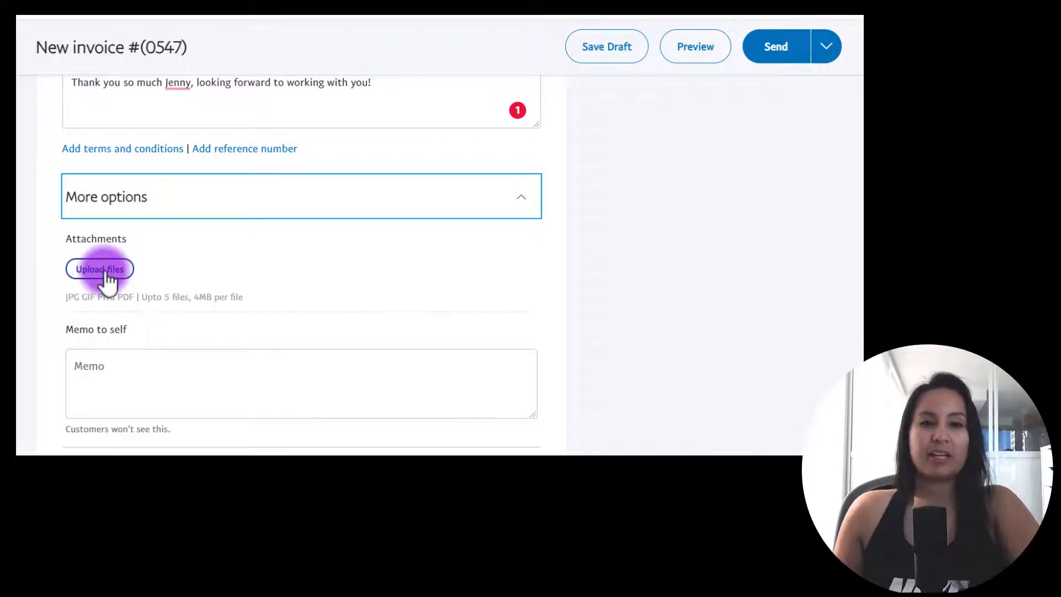
mouse_move(41, 281)
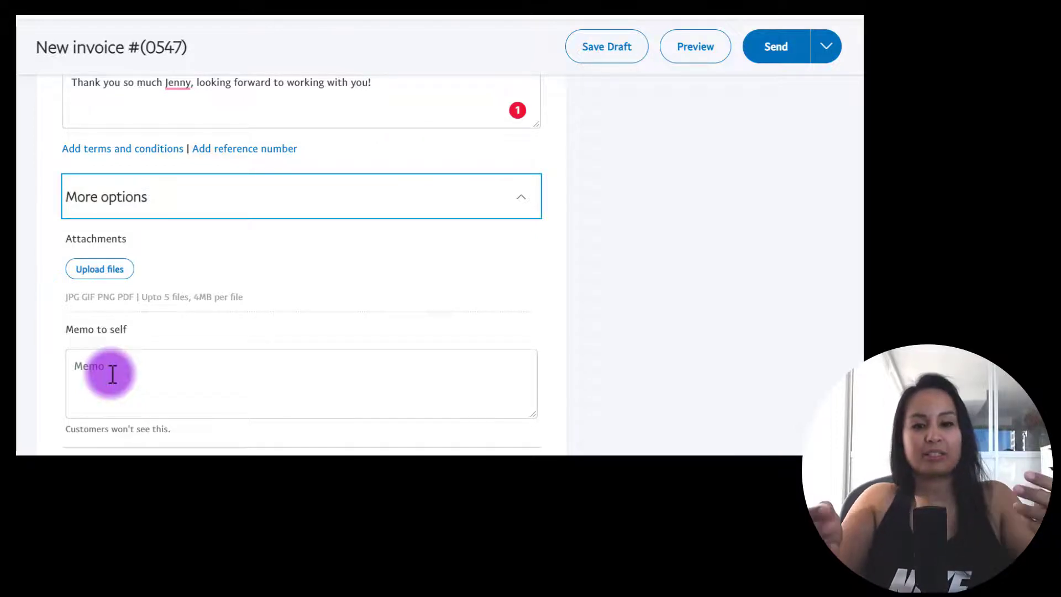
- Add the private memo to self 'Youtube Coaching - Jenny'
type("Youtube Coaching - Je")
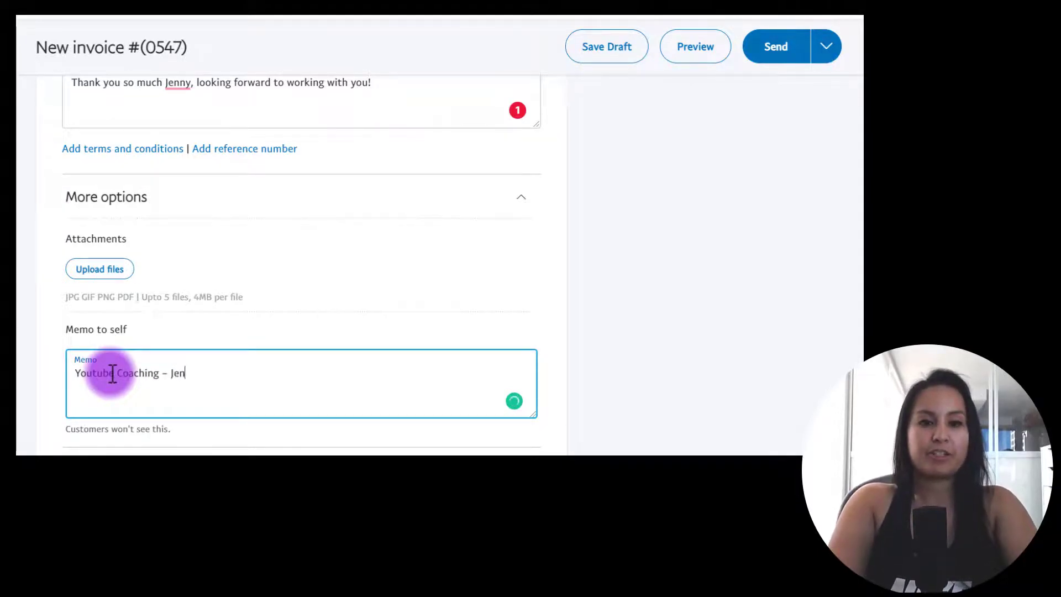
type("ny")
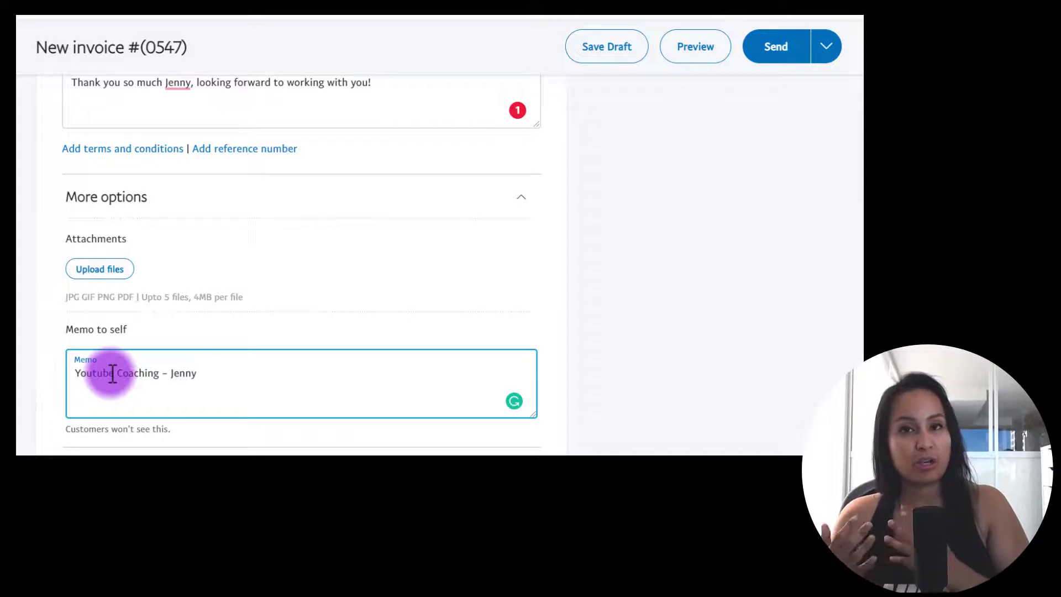
mouse_move(682, 399)
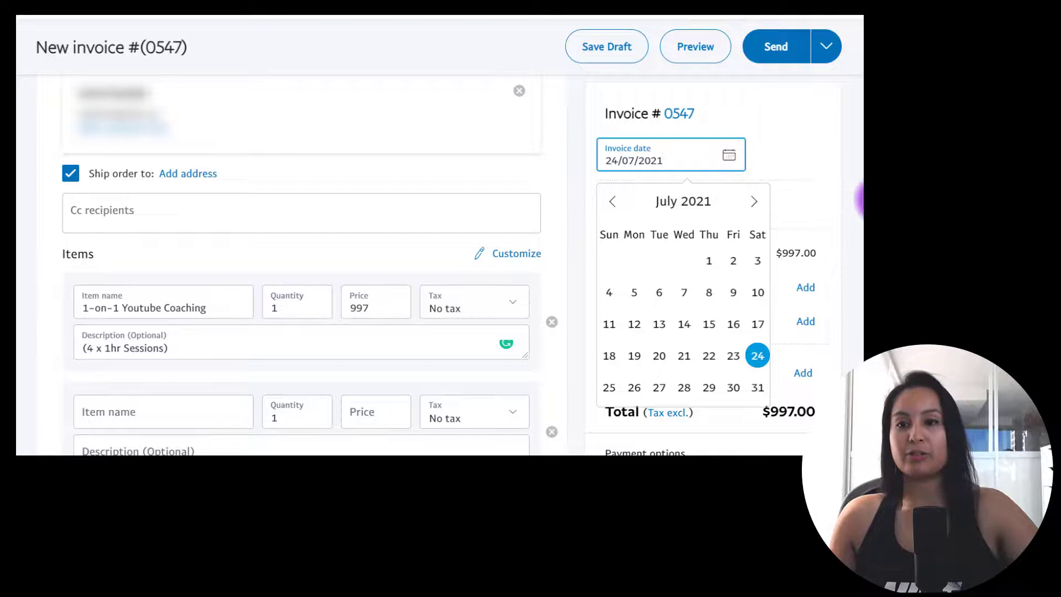
left_click(663, 160)
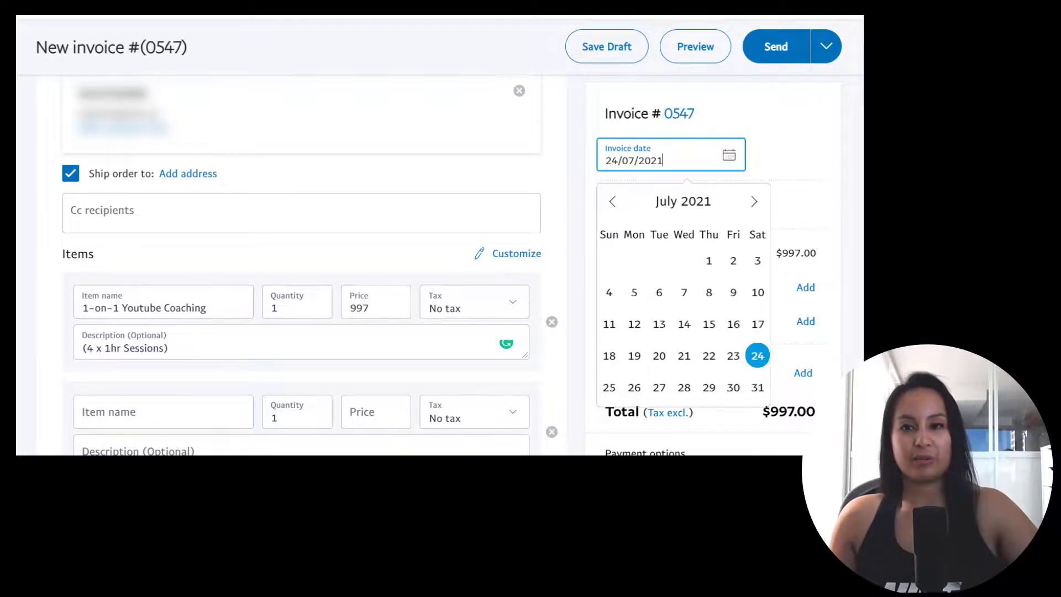
left_click(757, 355)
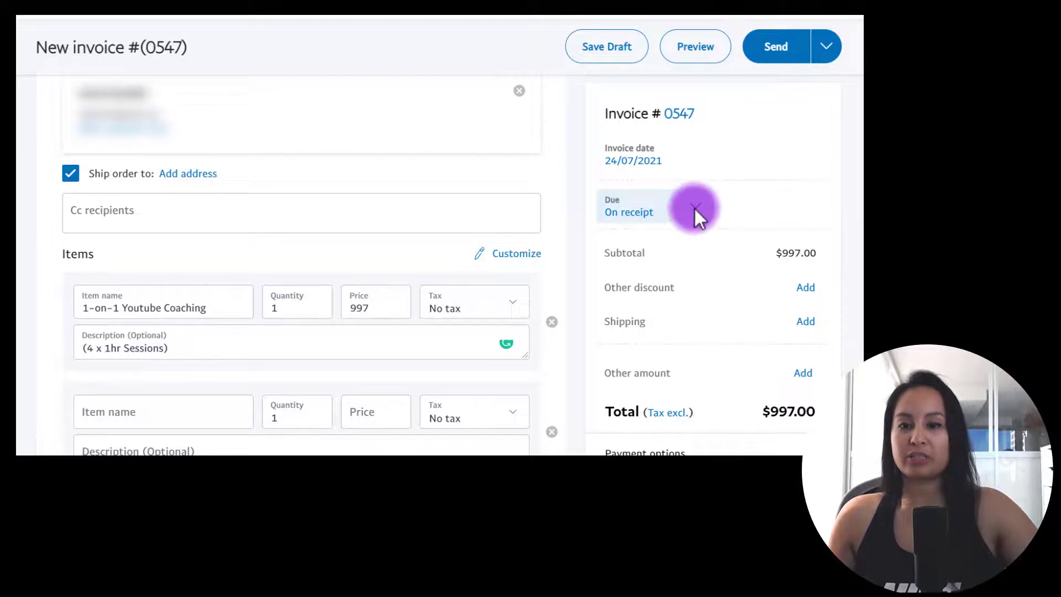
left_click(694, 206)
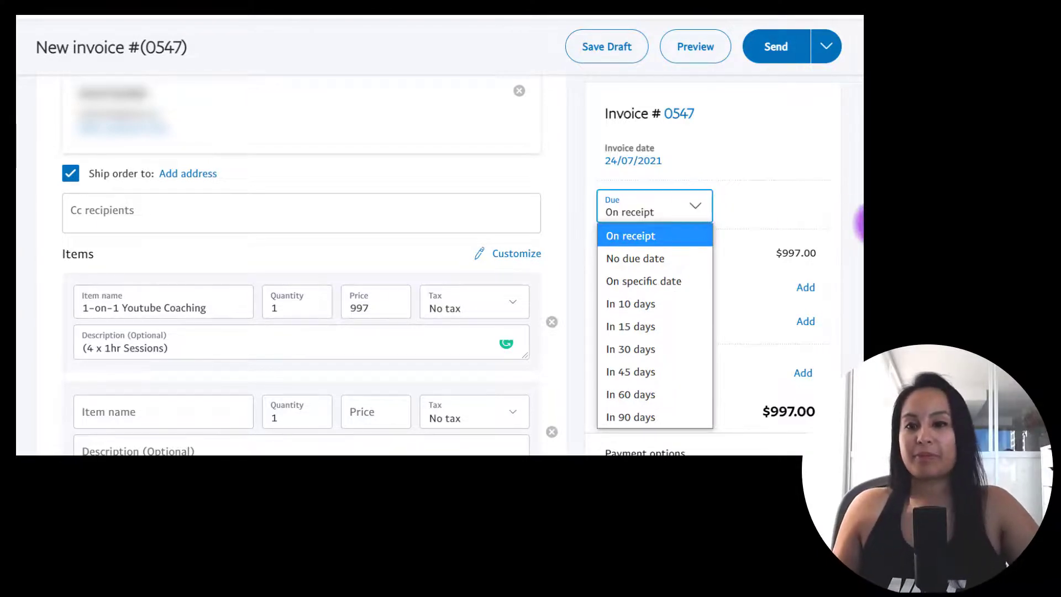
left_click(630, 235)
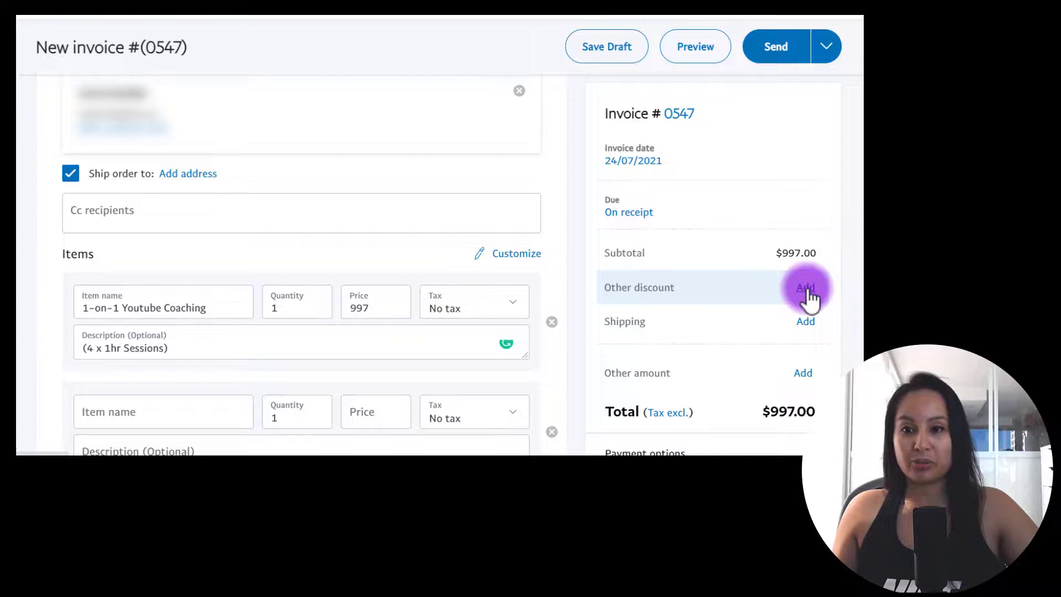
left_click(806, 287)
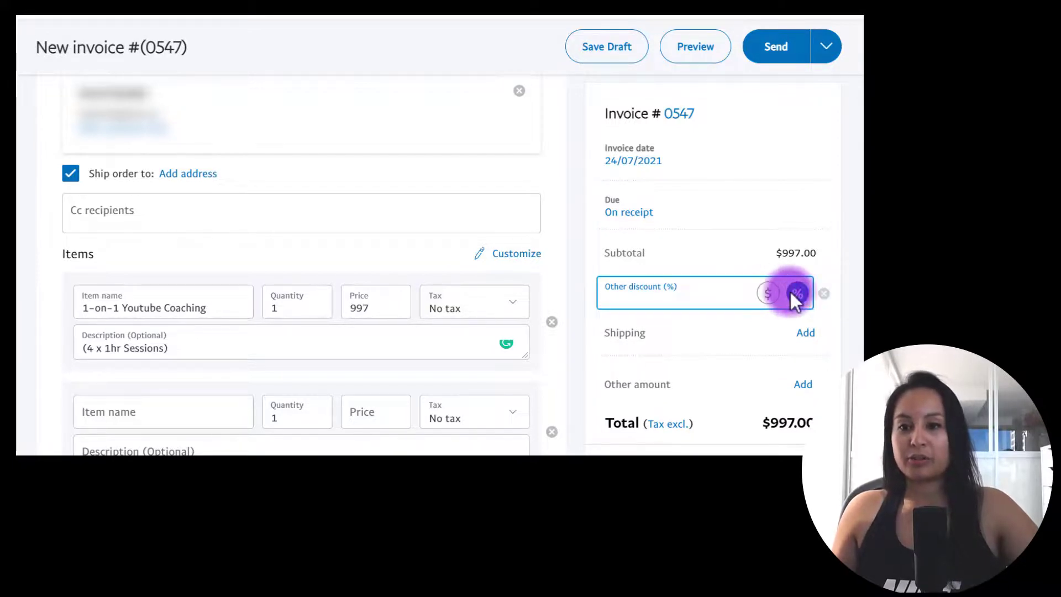
left_click(797, 293)
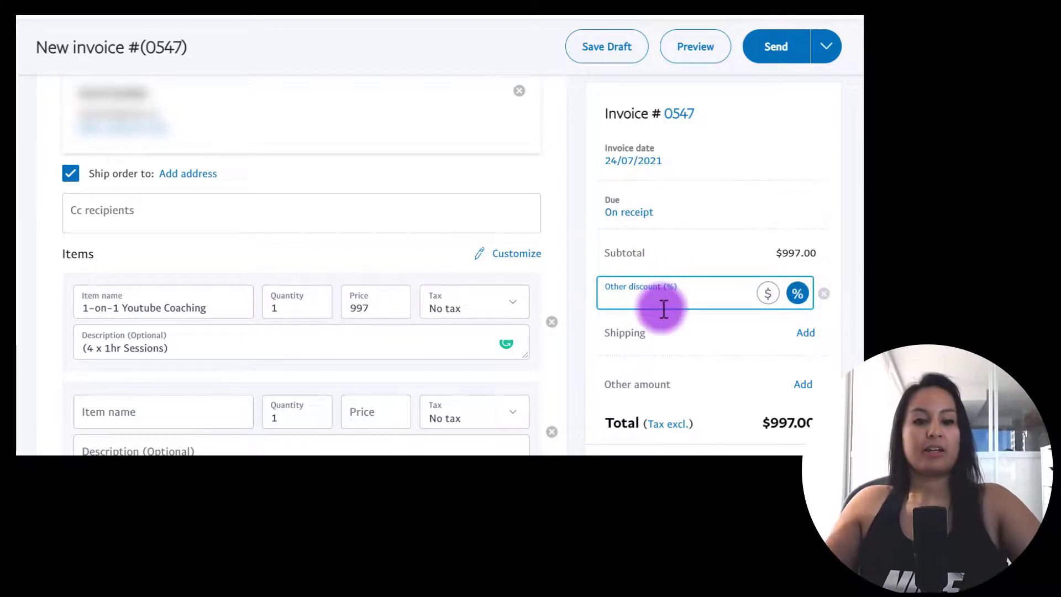
type("50")
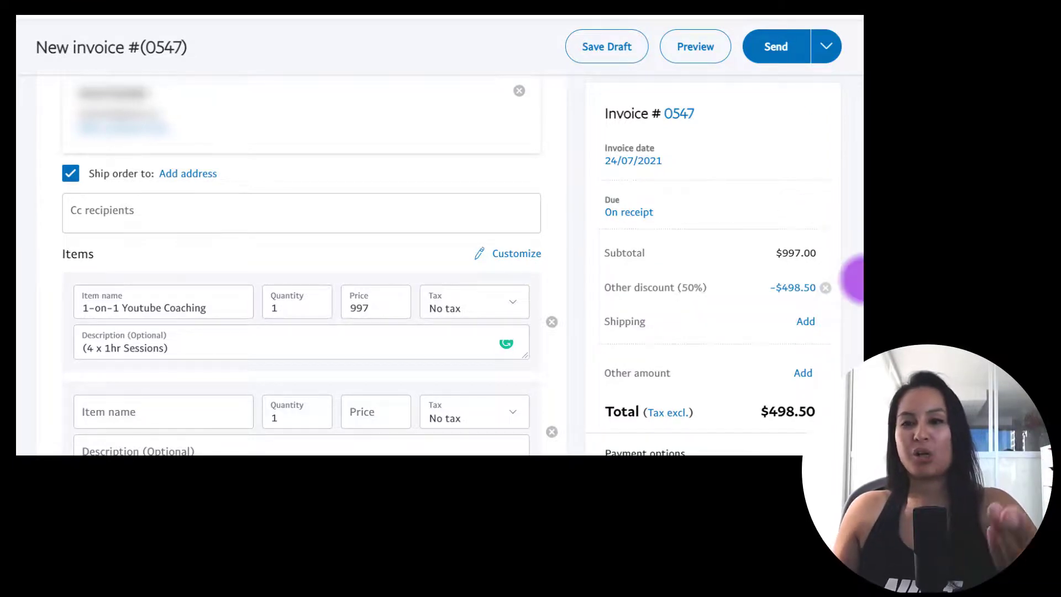
mouse_move(781, 443)
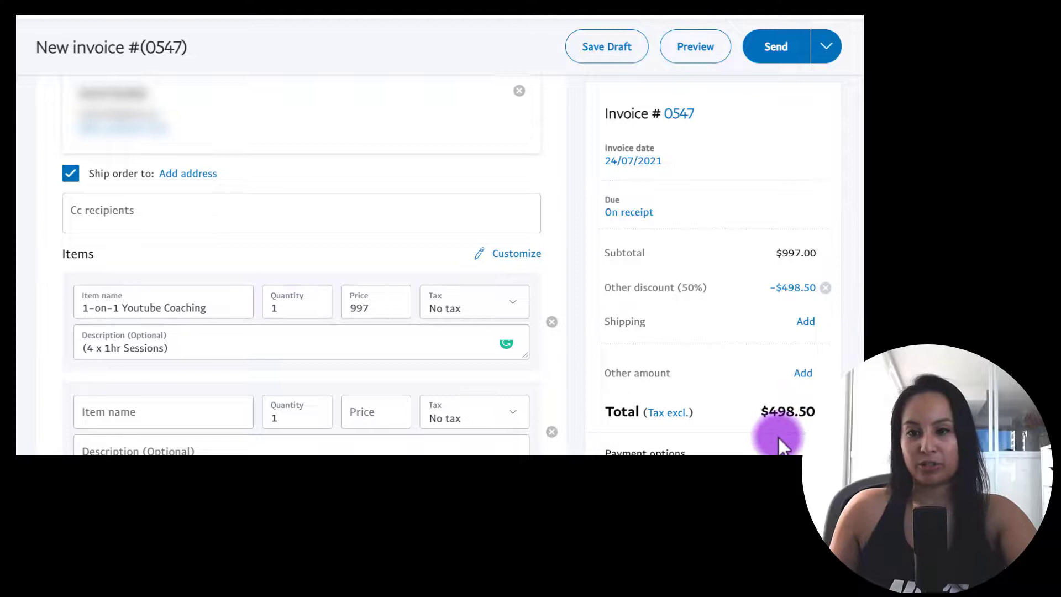
mouse_move(812, 290)
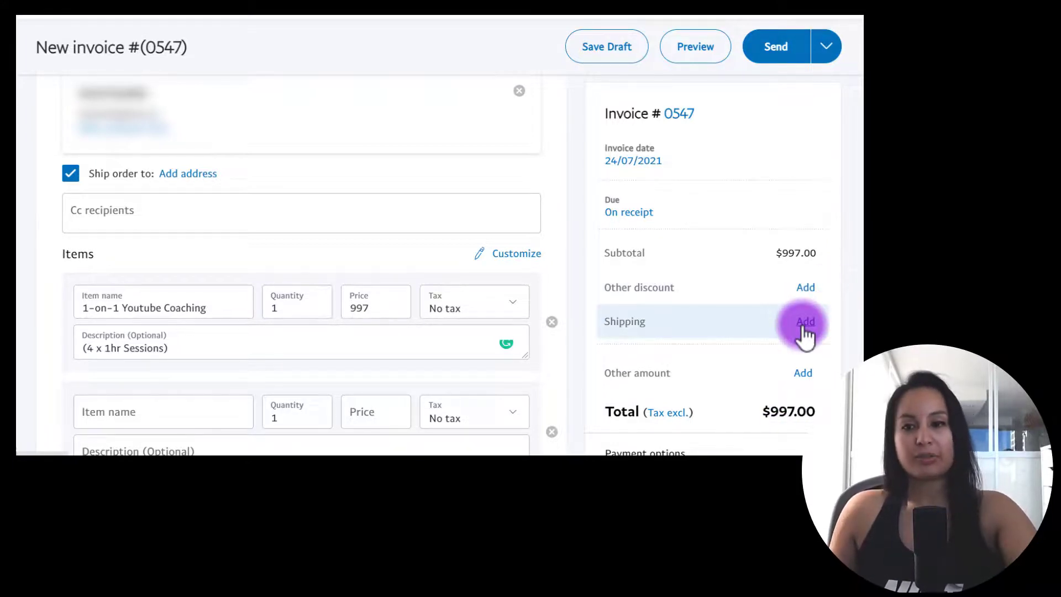
mouse_move(802, 372)
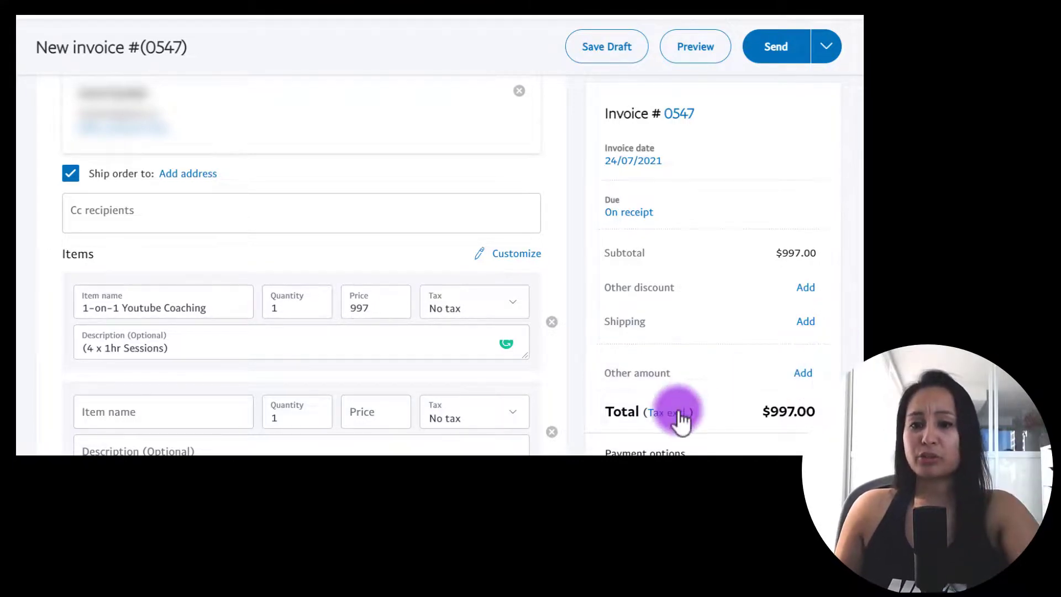
scroll("down", 3)
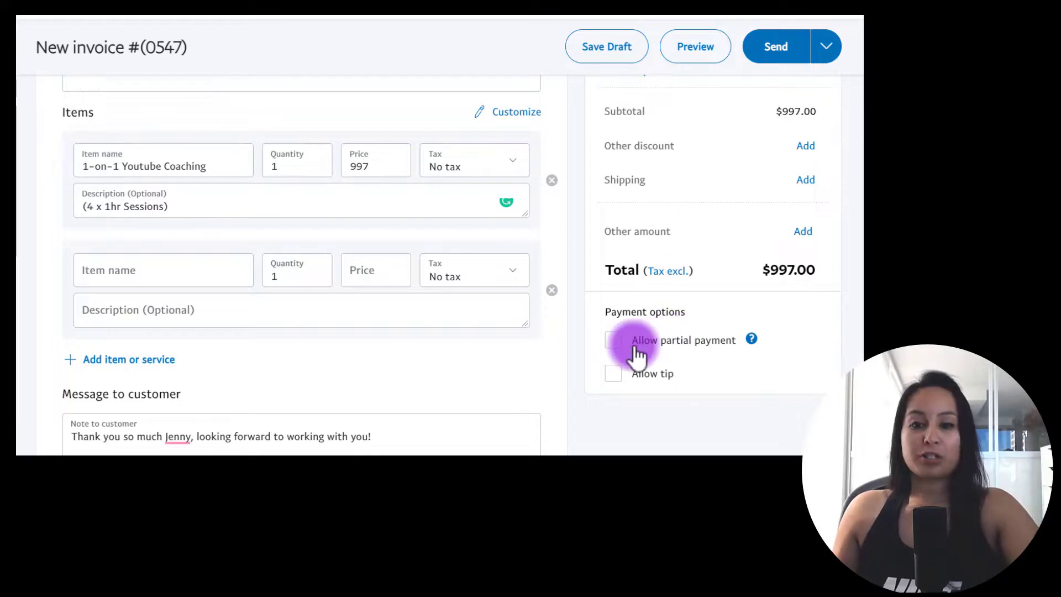
mouse_move(656, 399)
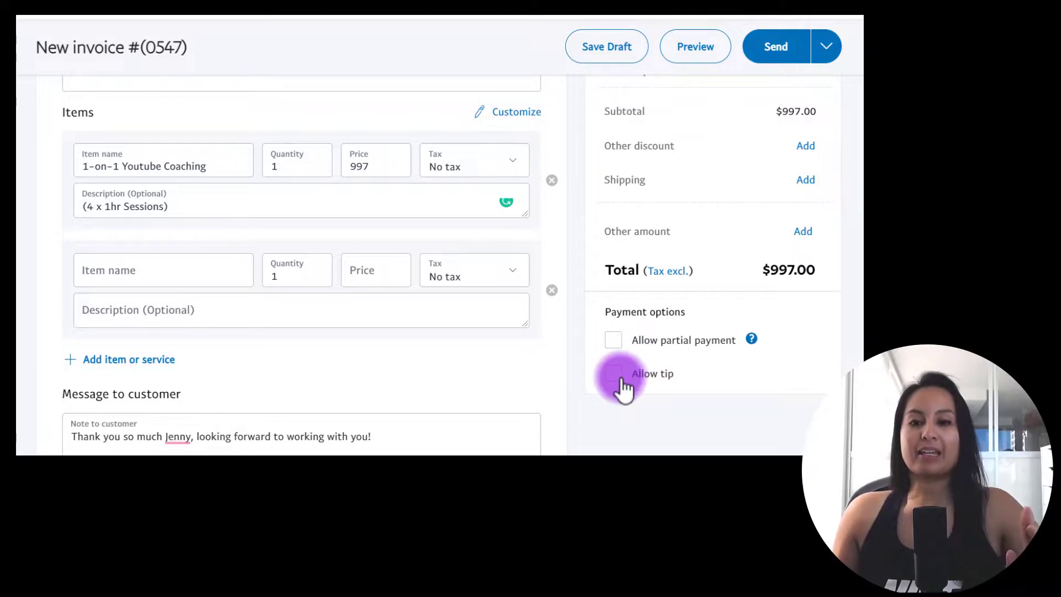
- Enable Allow tip in Payment options, leaving partial payment off
left_click(613, 373)
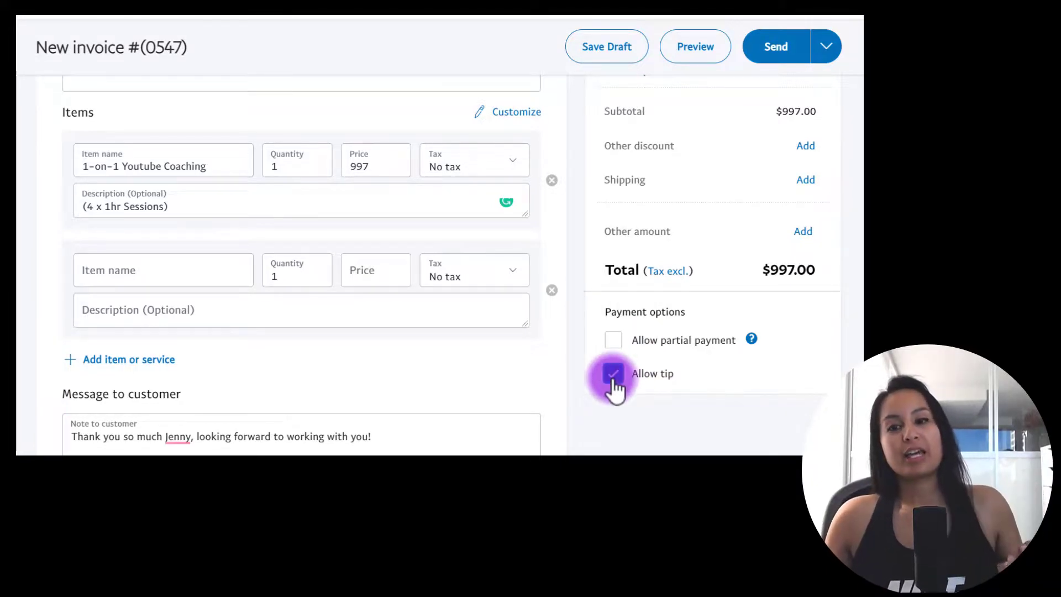
left_click(614, 372)
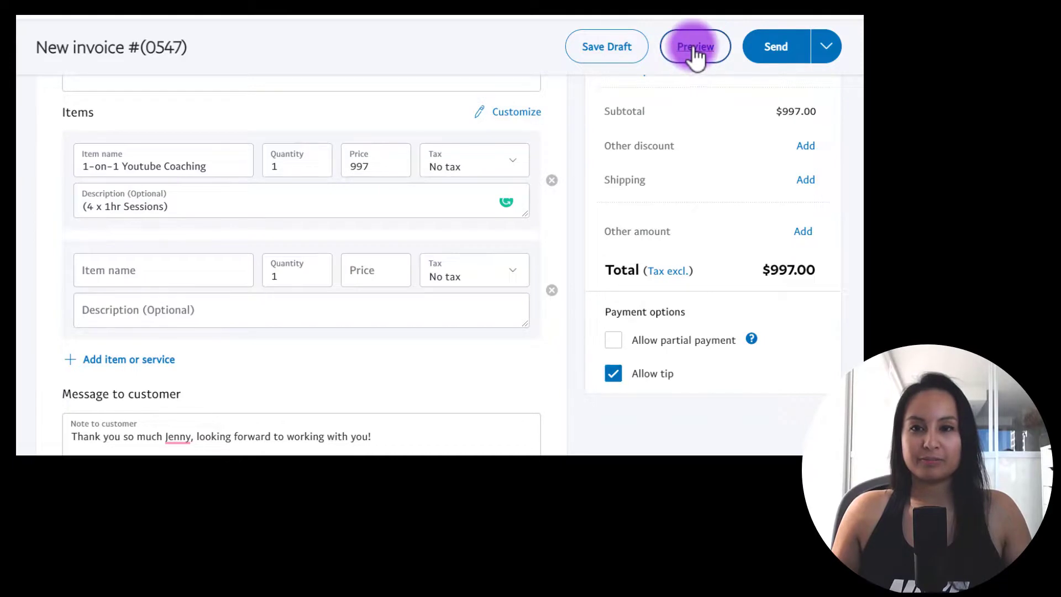
- Preview invoice 0547 as the customer sees it, checking items, $997.00 total and note
left_click(694, 46)
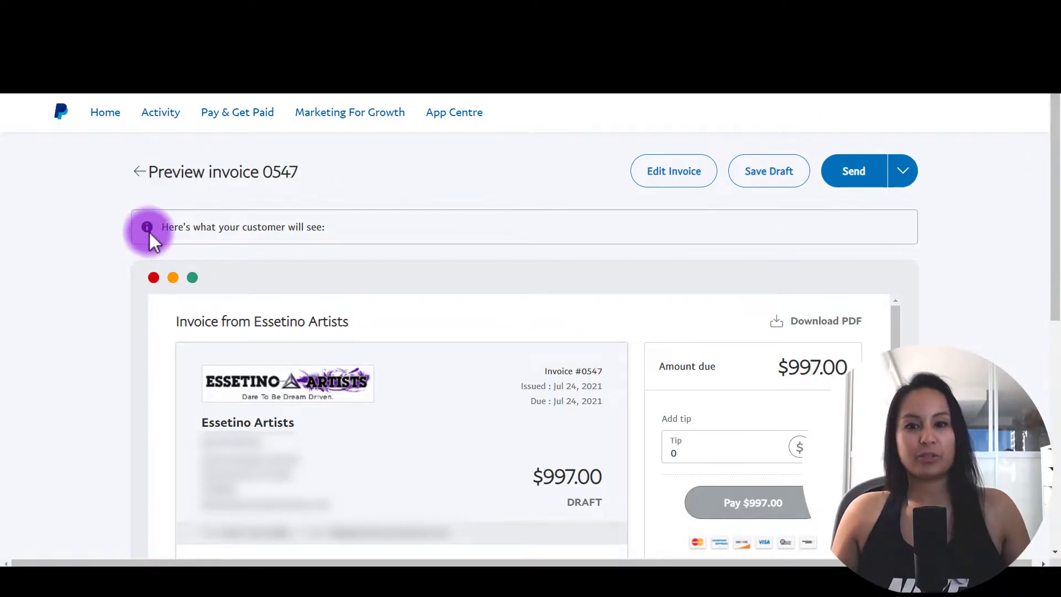
scroll("down", 3)
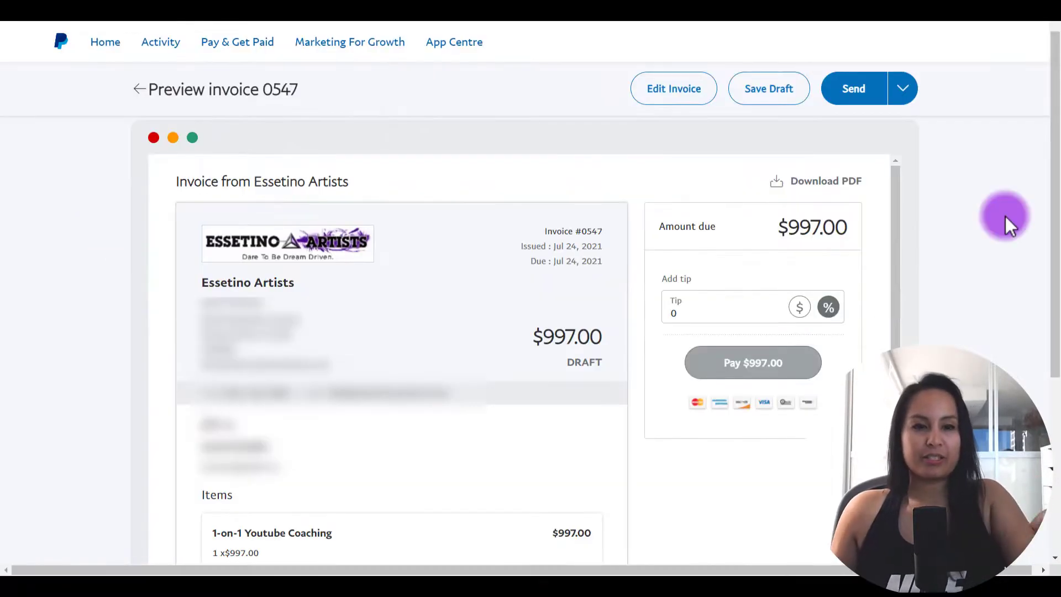
mouse_move(128, 246)
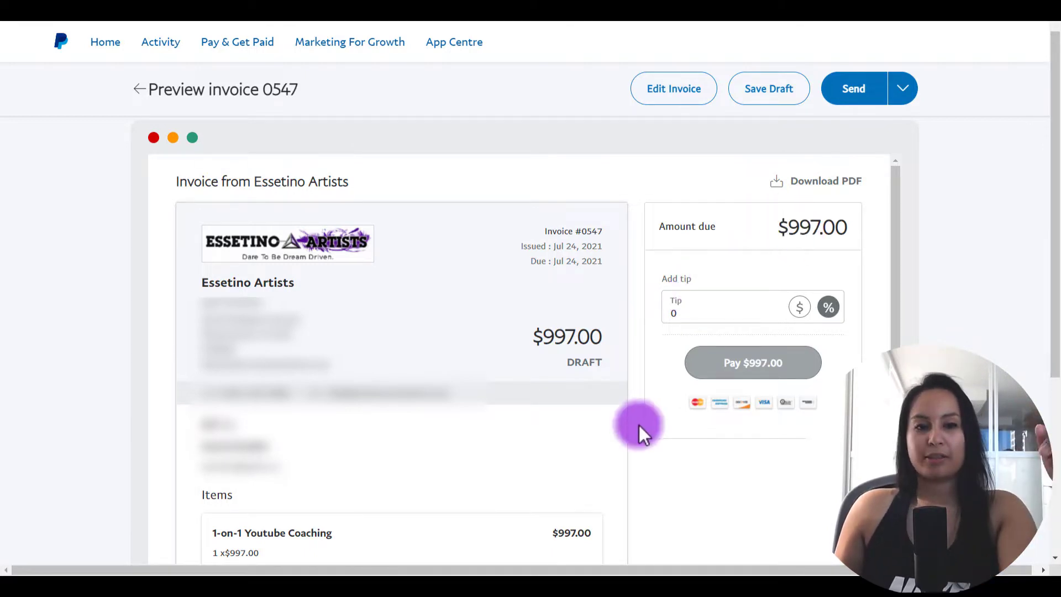
mouse_move(741, 433)
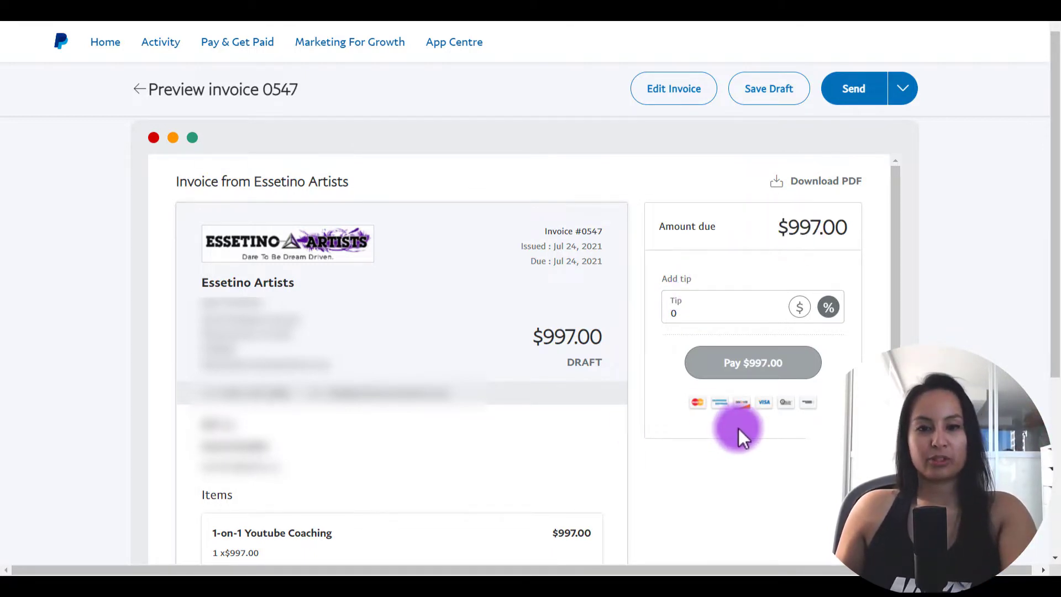
scroll("down", 3)
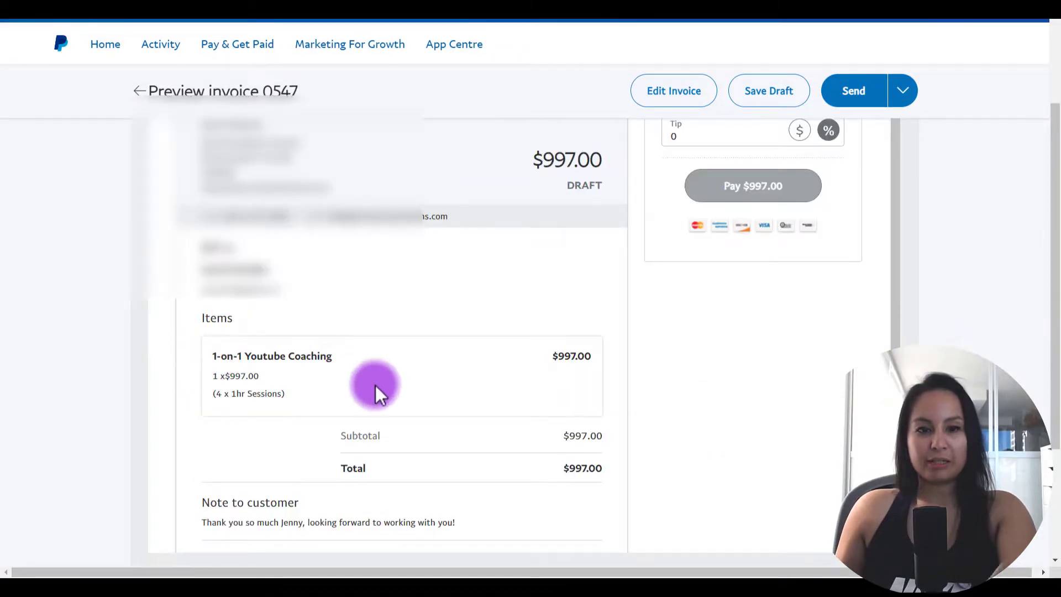
mouse_move(342, 542)
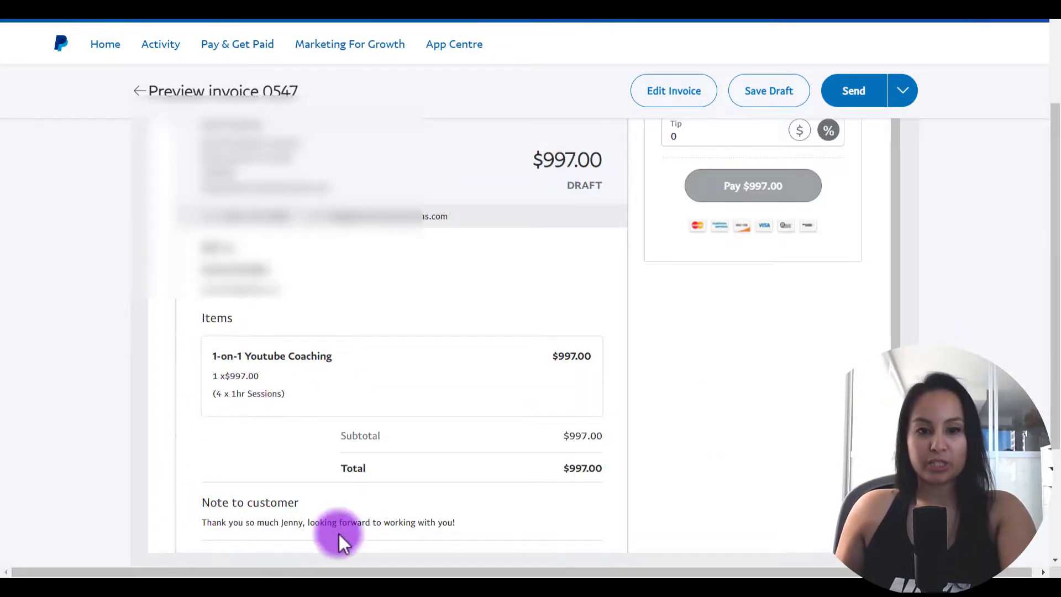